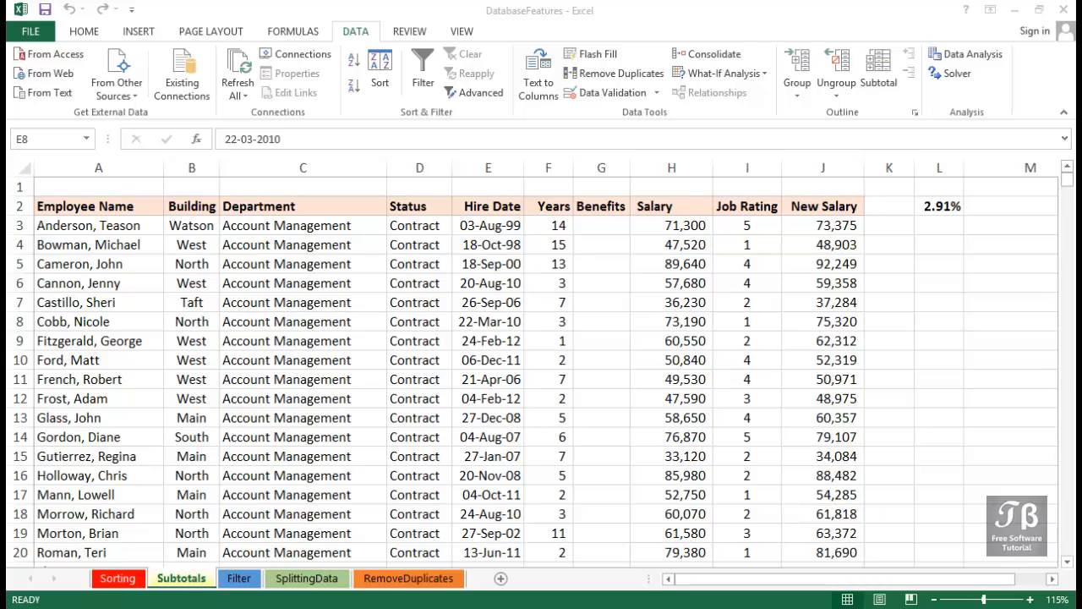
Explore the employee list's Department, New Salary and hire-date columns and leave the active cell inside the data
left_click(488, 321)
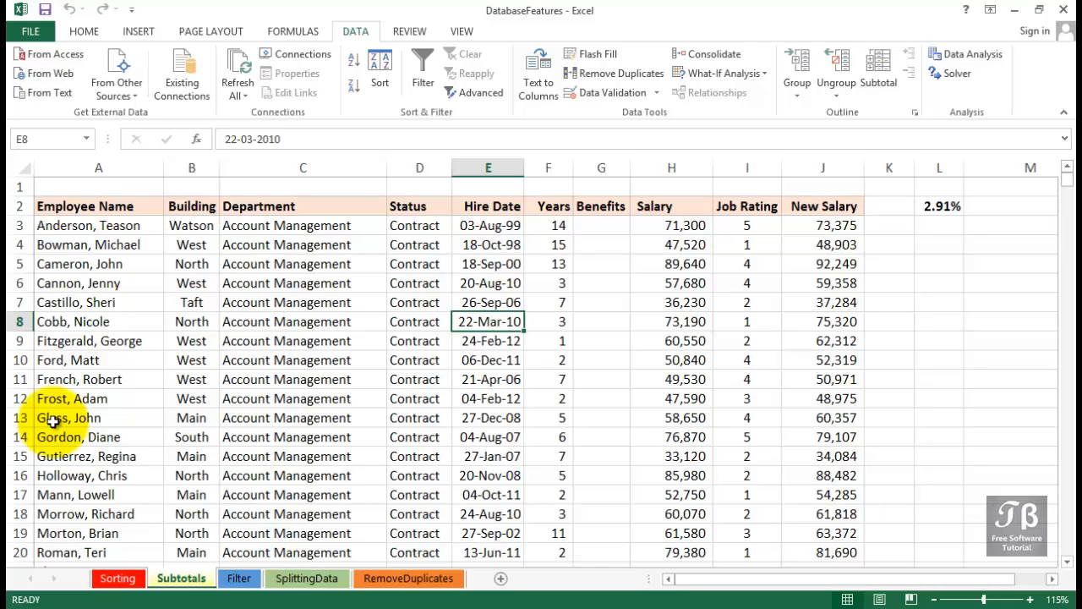
mouse_move(99, 415)
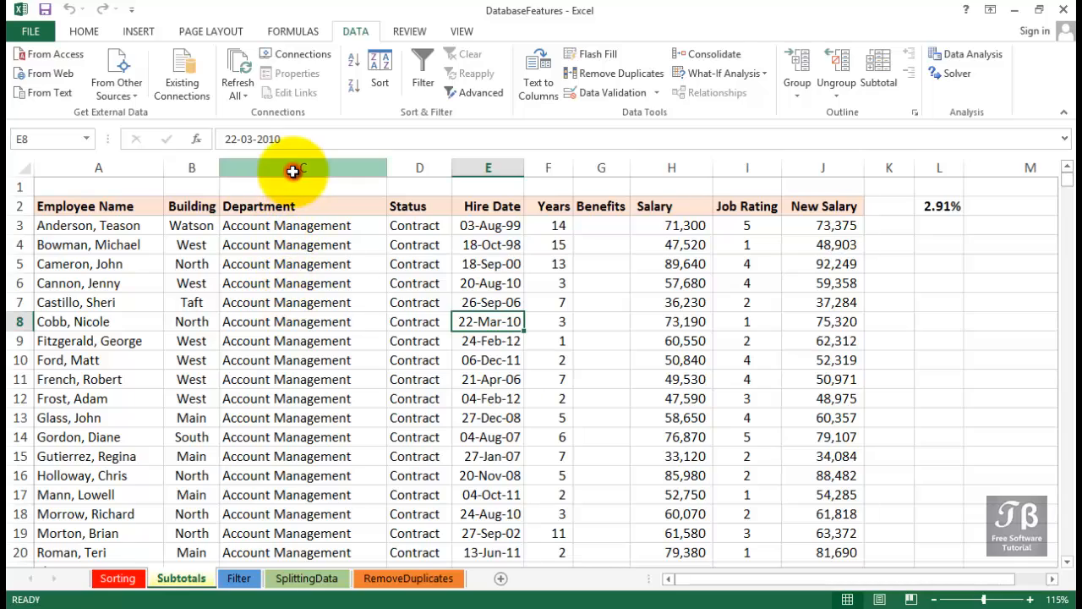
left_click(302, 167)
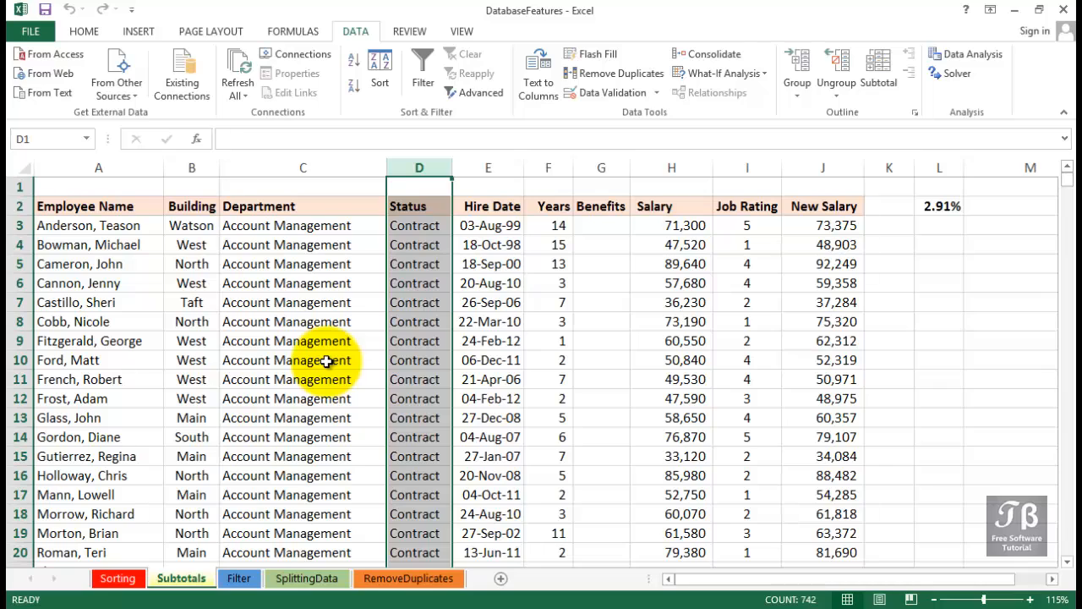
left_click(303, 359)
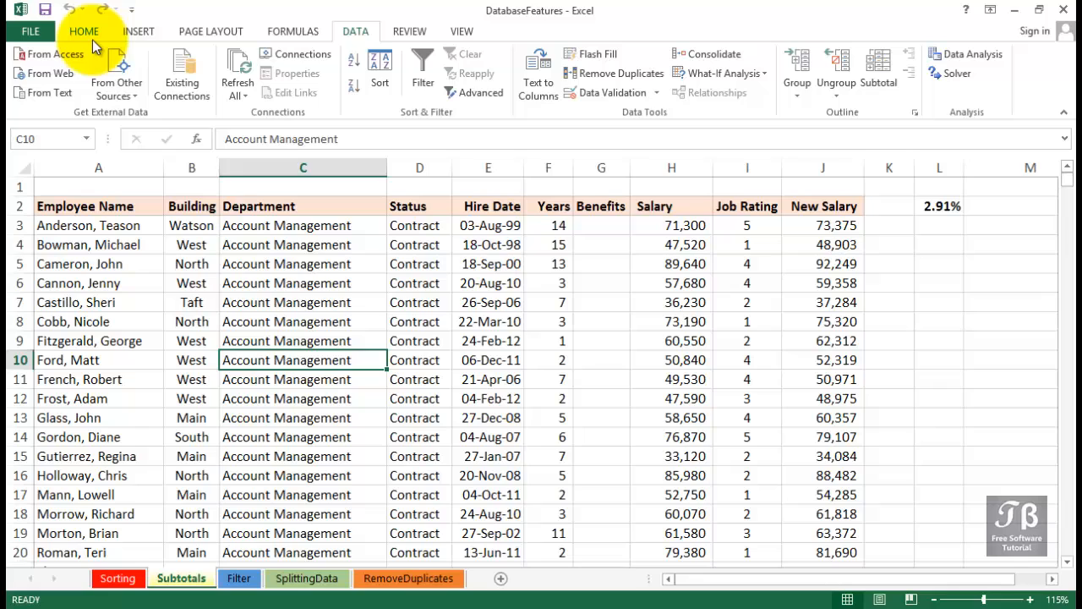
mouse_move(300, 340)
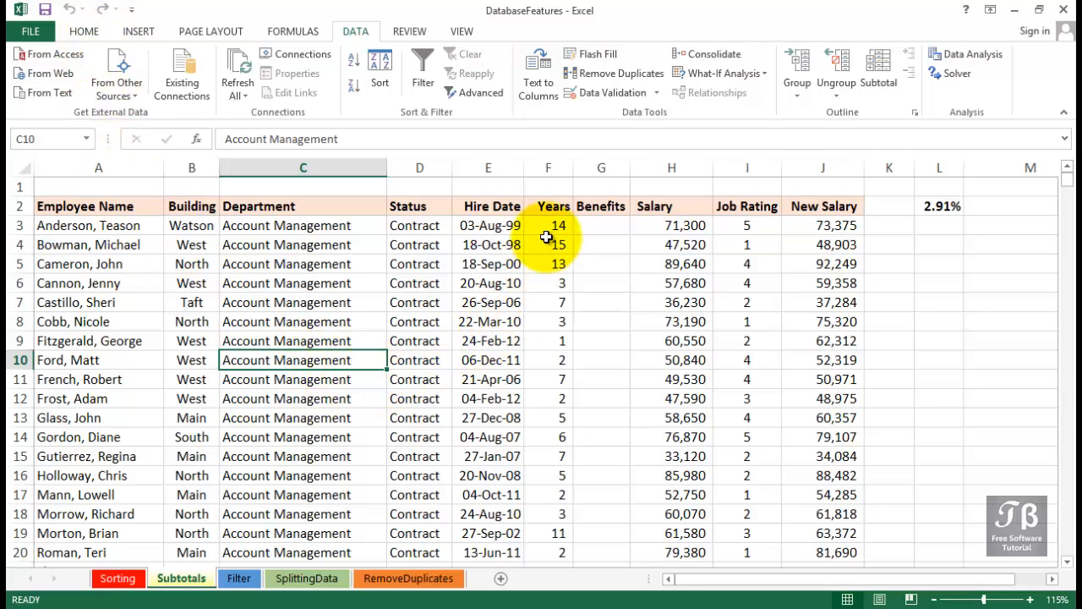
left_click(672, 245)
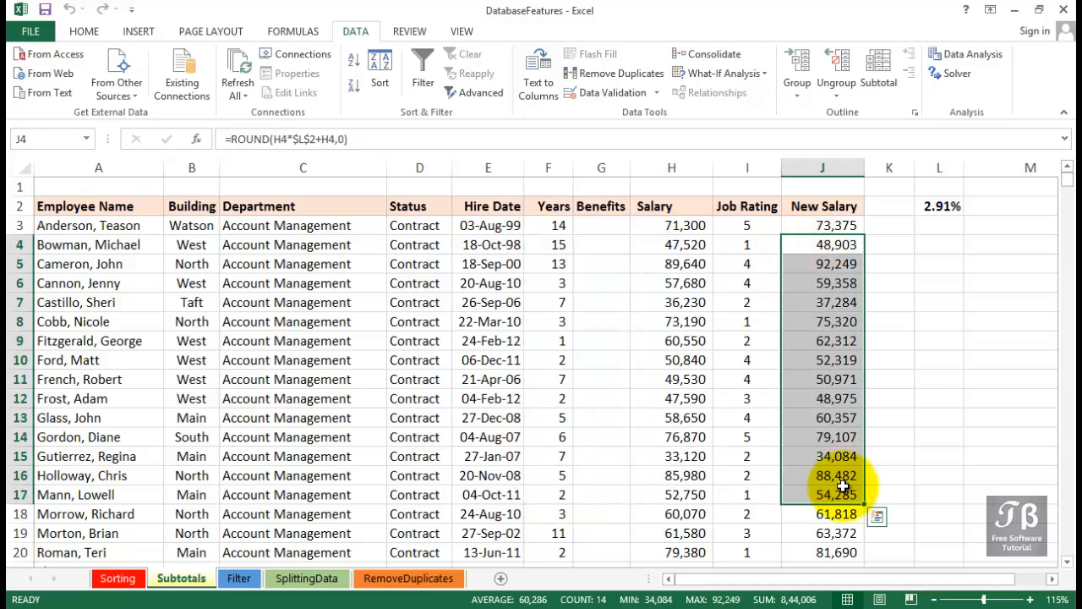
left_click(746, 263)
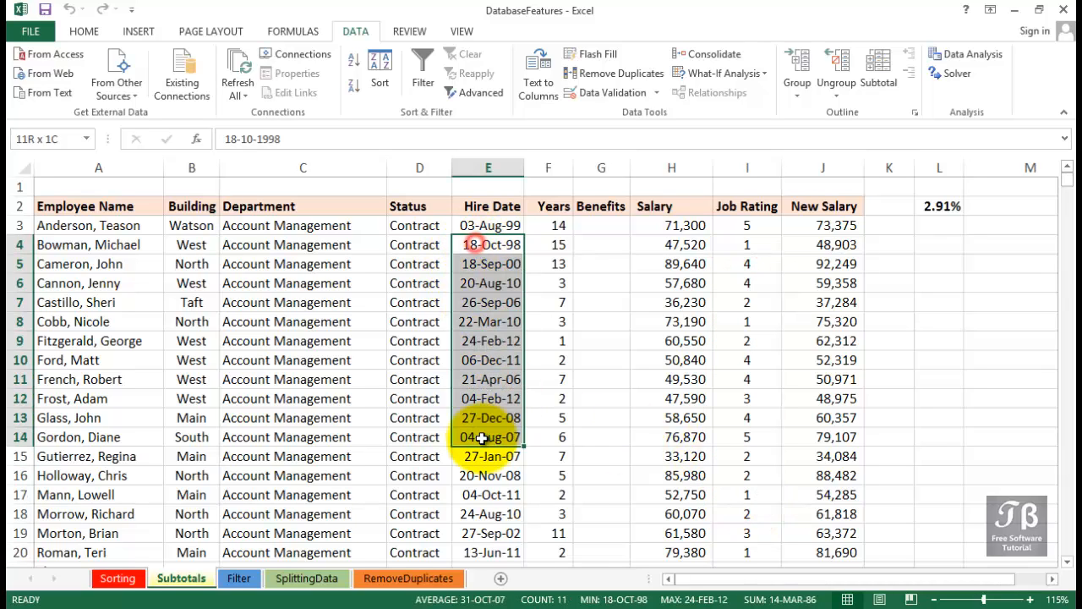
left_click(489, 245)
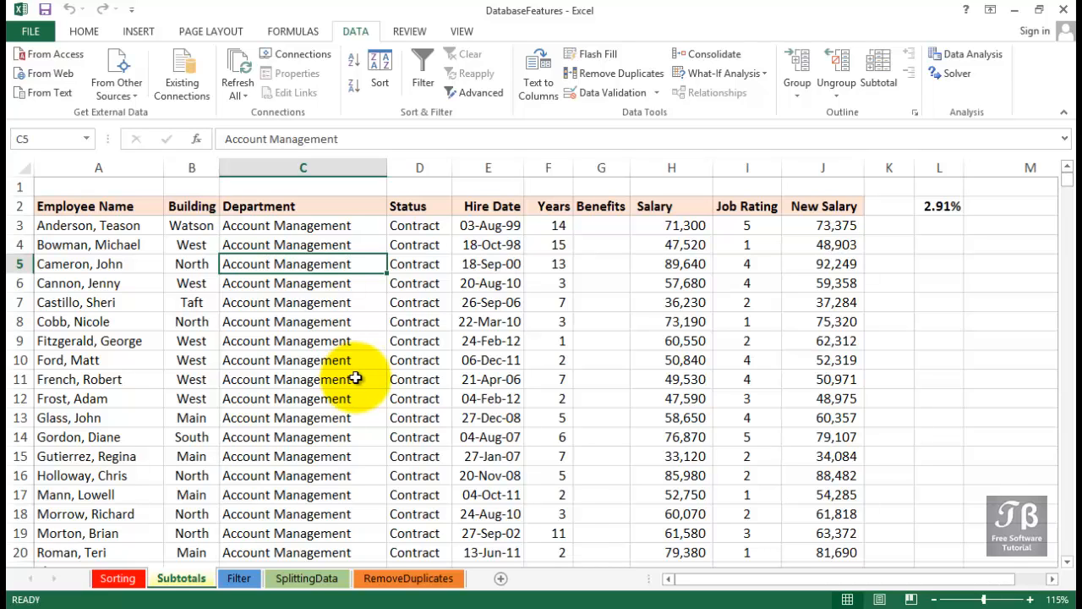
scroll("down", 3)
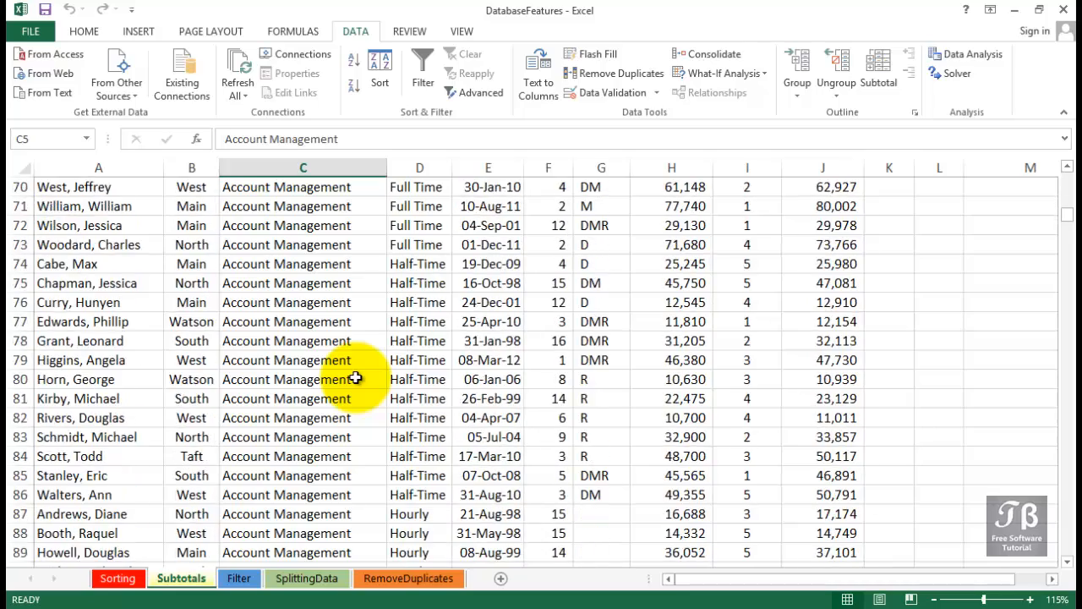
scroll("down", 3)
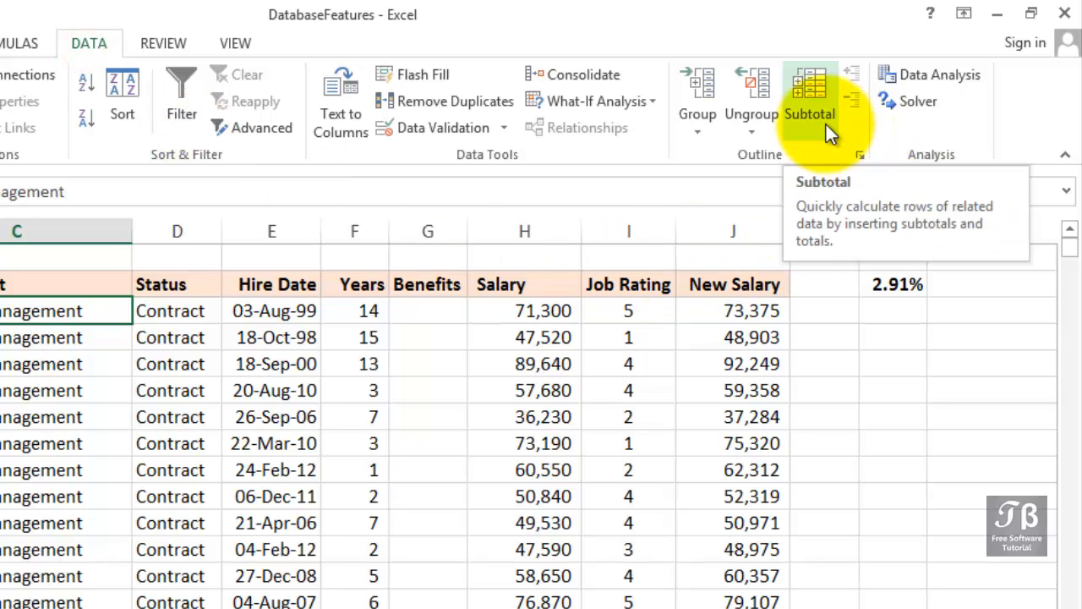
Apply Subtotal at each change in Department using Sum on Years, Salary and New Salary
left_click(809, 97)
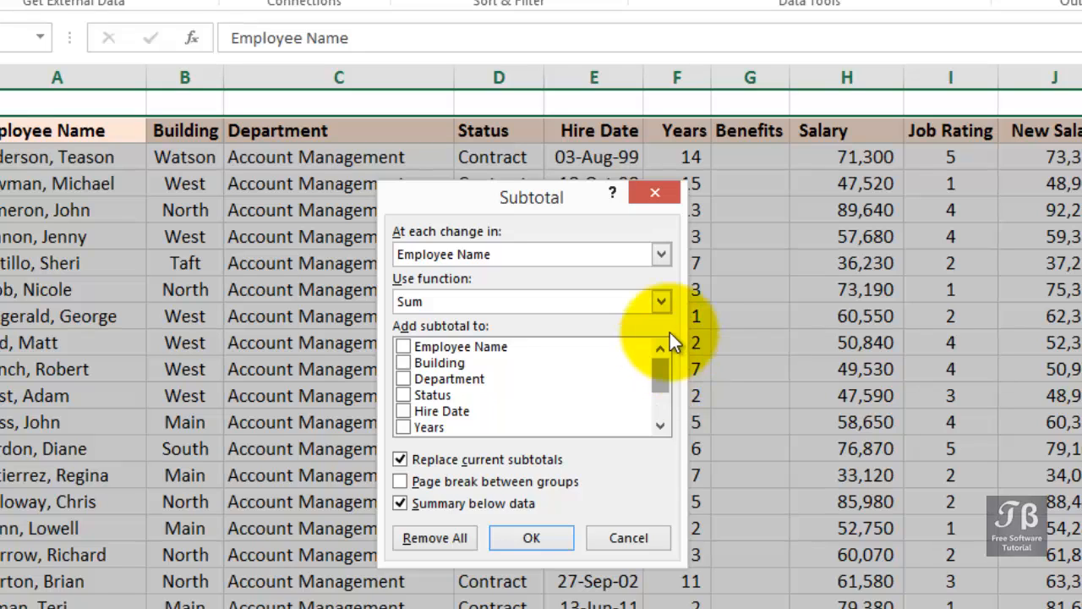
left_click(661, 253)
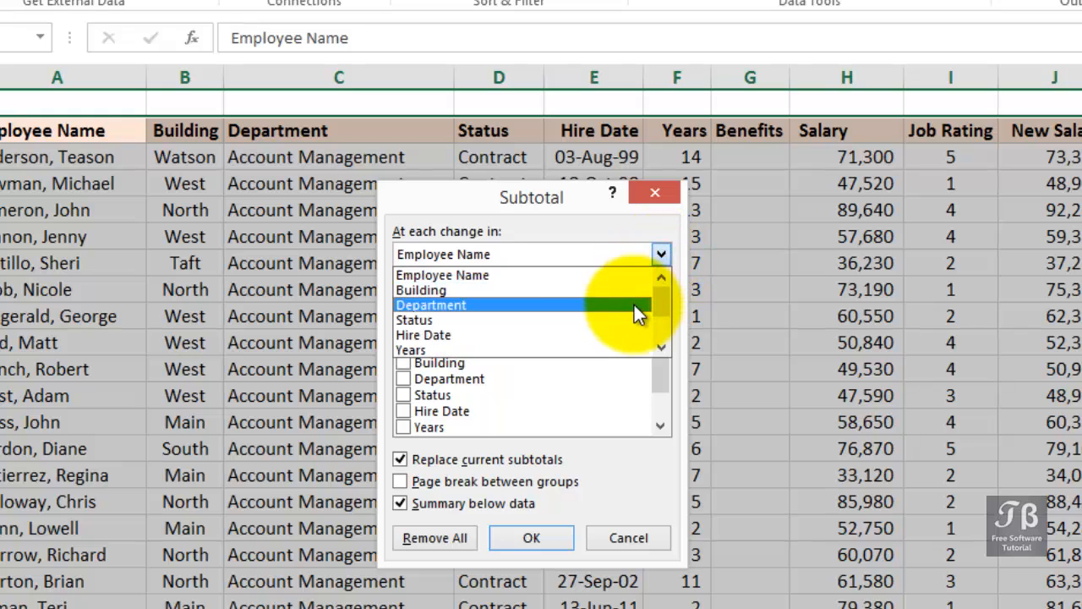
left_click(431, 304)
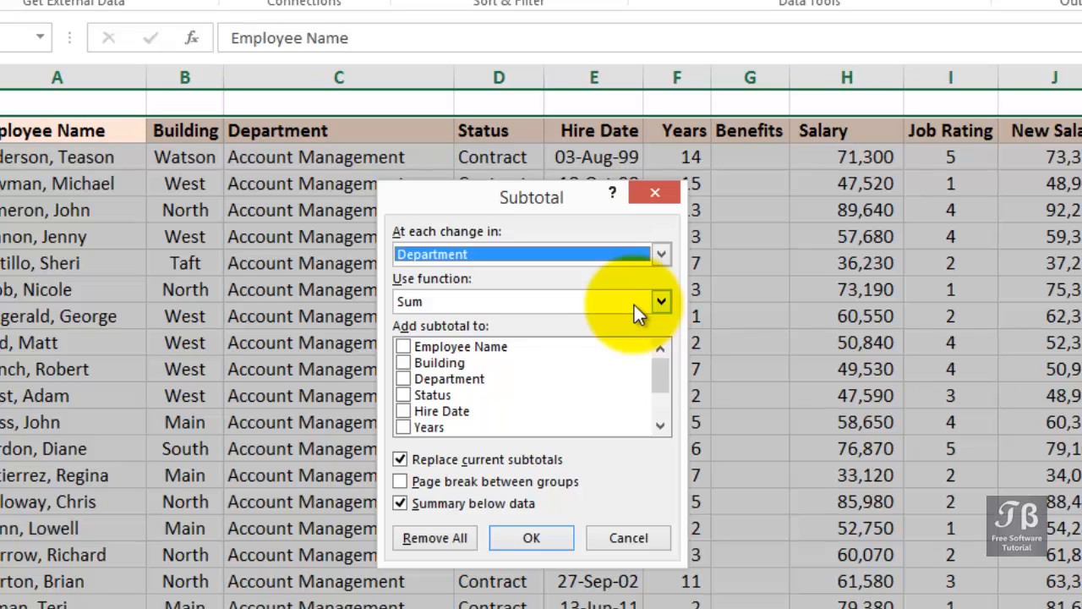
left_click(661, 302)
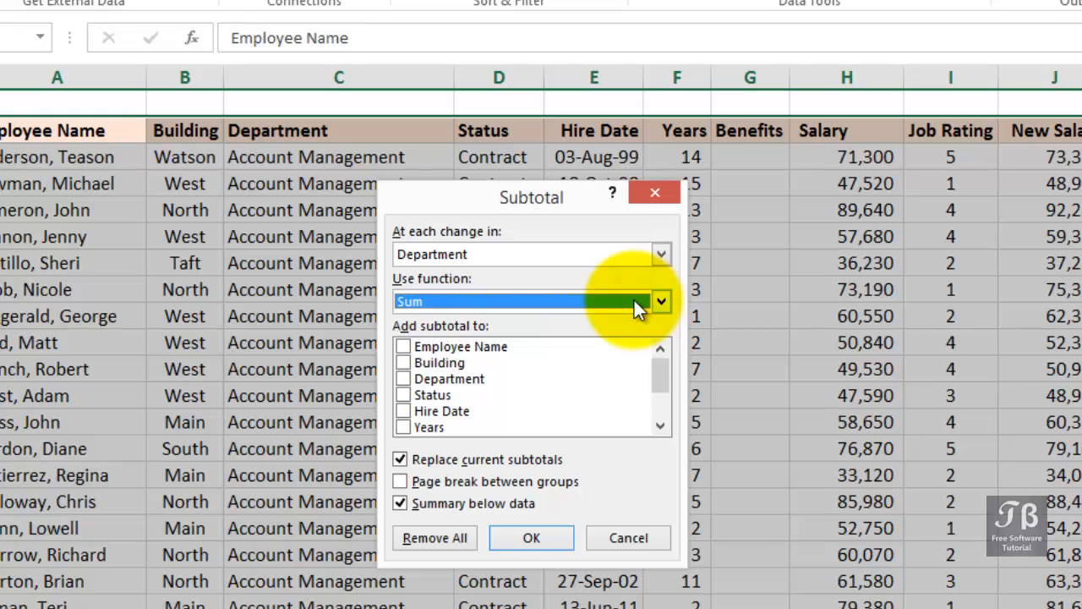
mouse_move(659, 376)
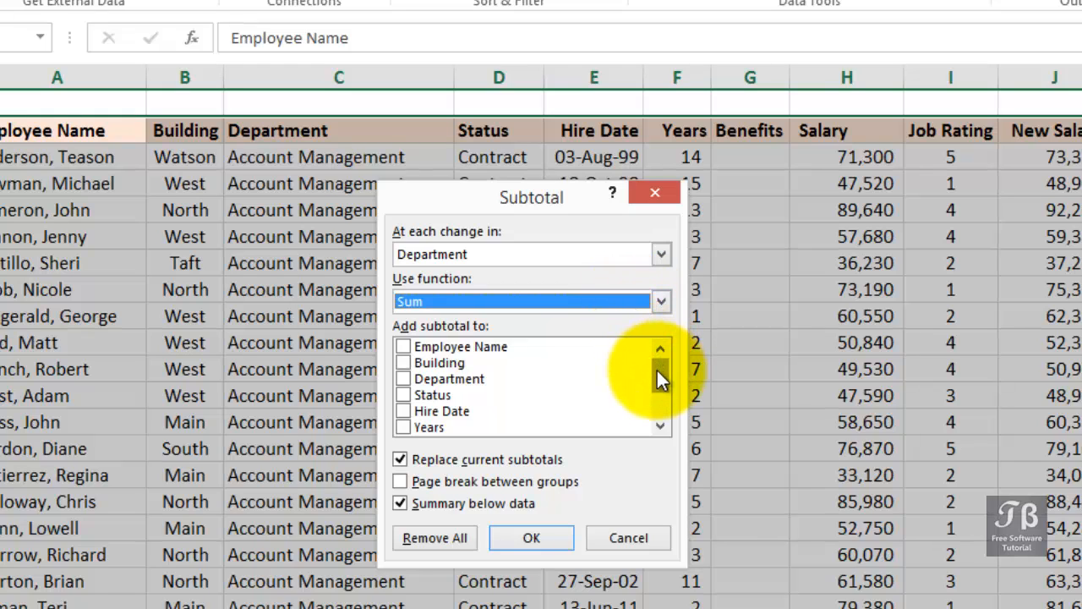
left_click(403, 427)
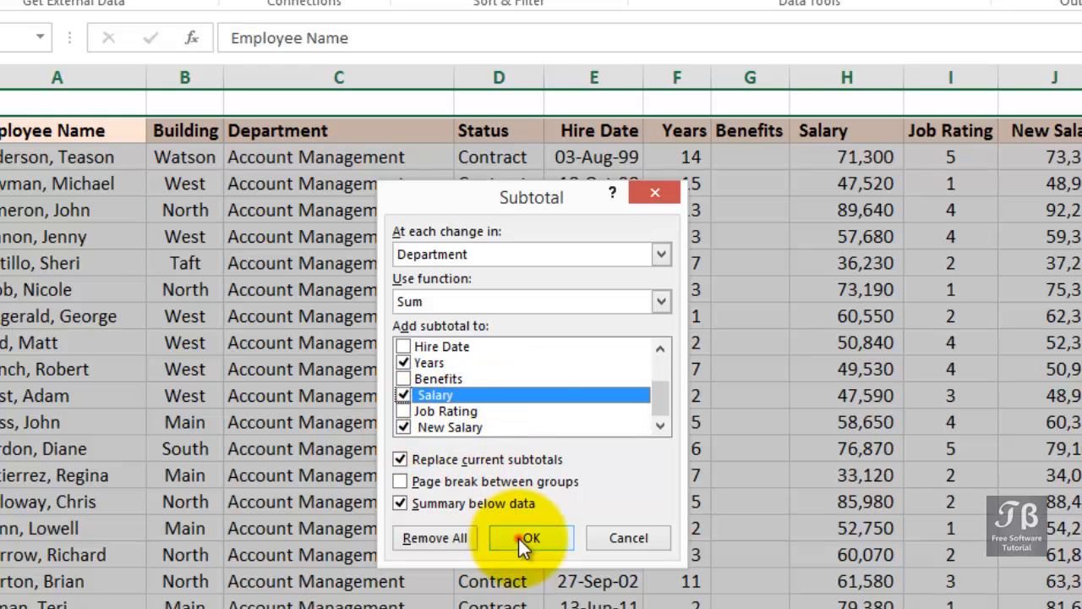
left_click(529, 537)
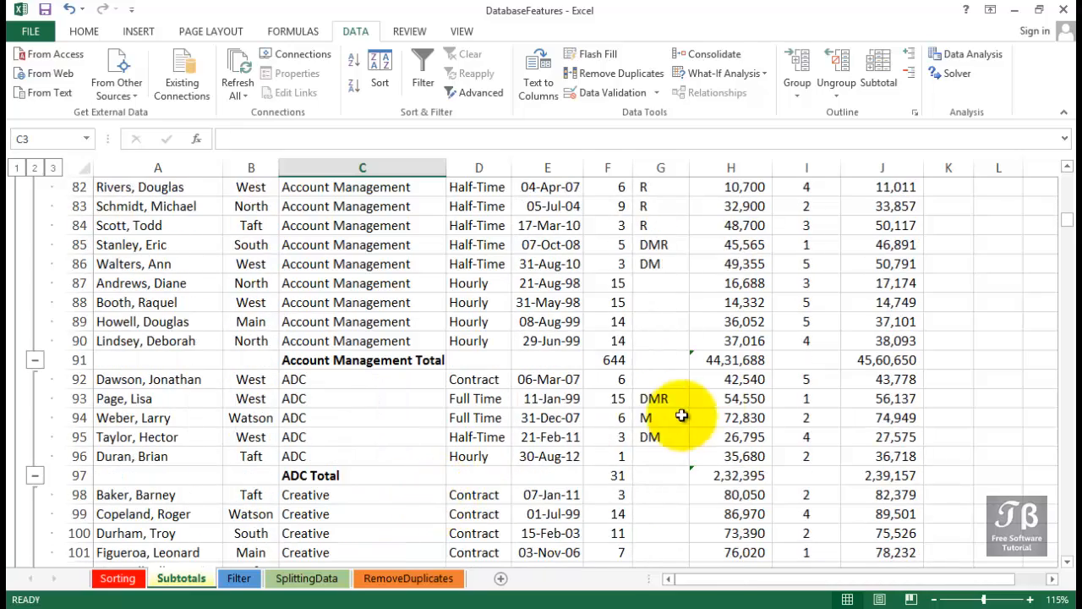
left_click(160, 359)
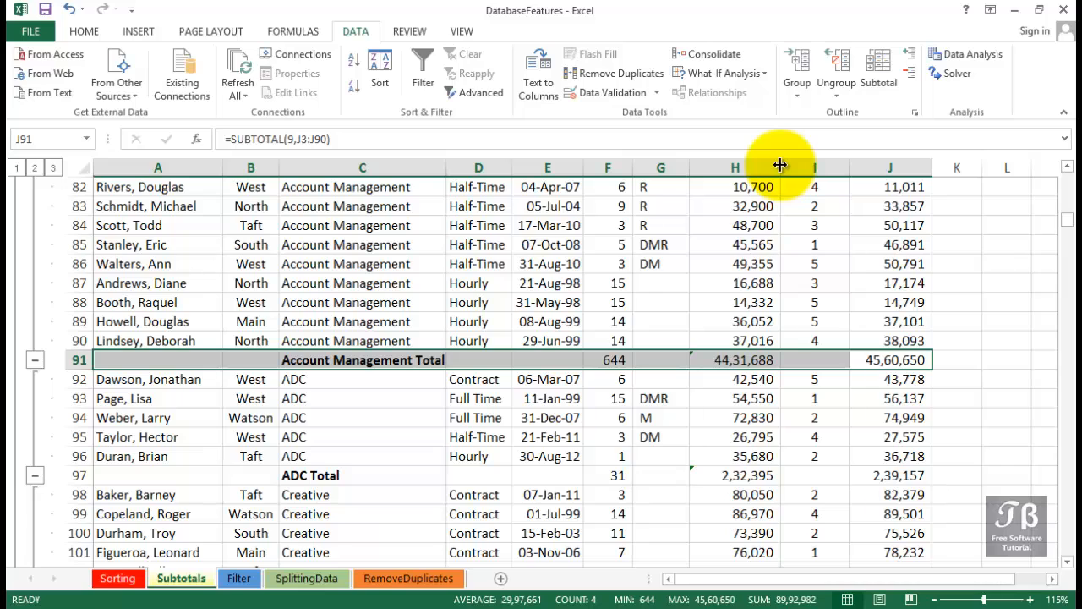
left_click(607, 359)
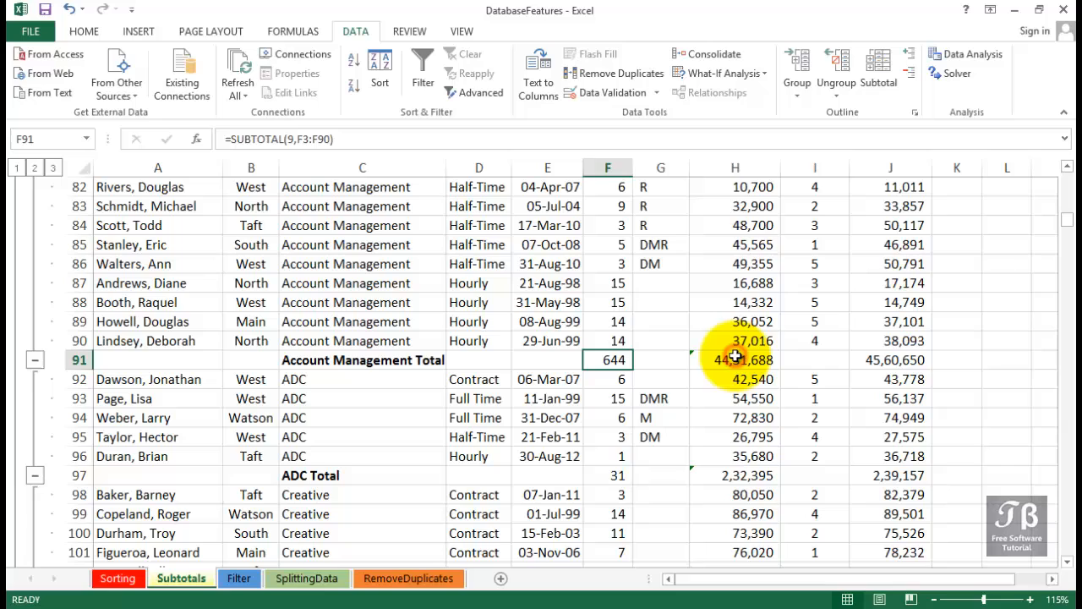
left_click(735, 359)
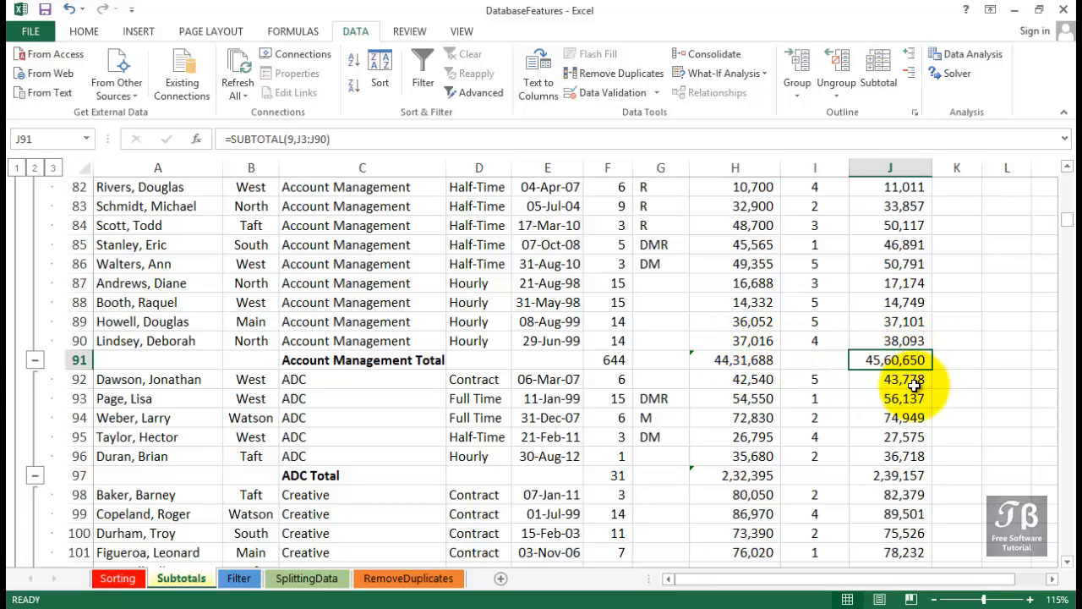
scroll("down", 3)
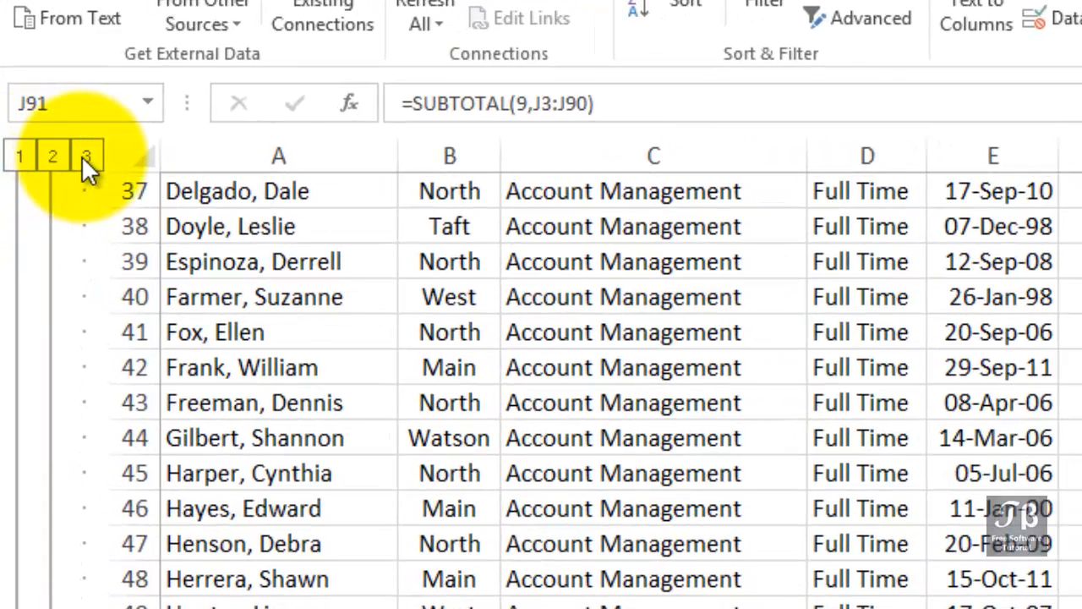
mouse_move(87, 156)
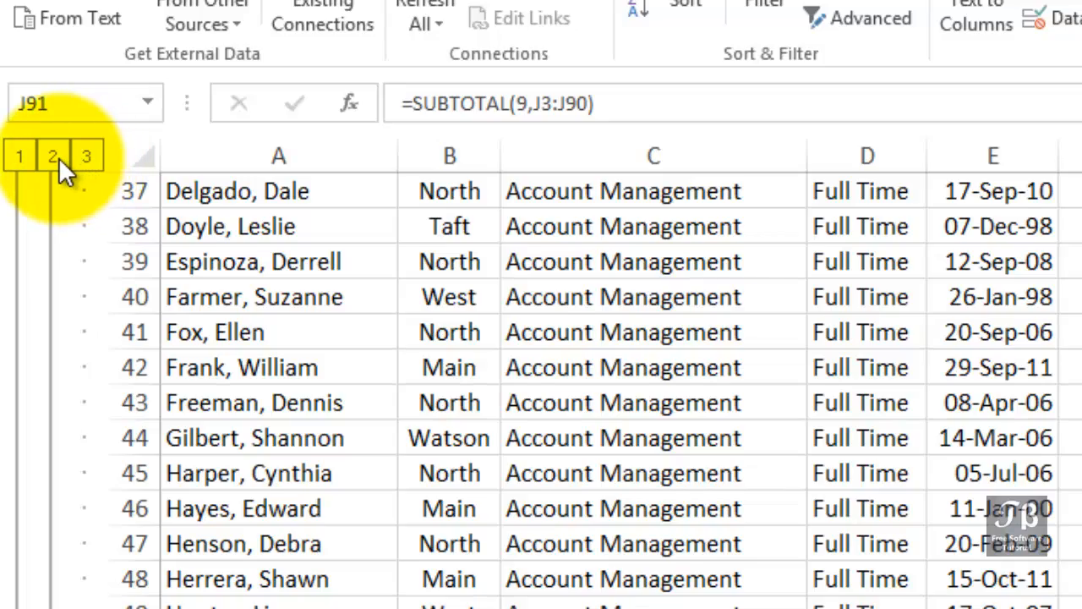
Collapse the outline to department totals, then the grand total, then expand level 3 to show every employee row
left_click(52, 155)
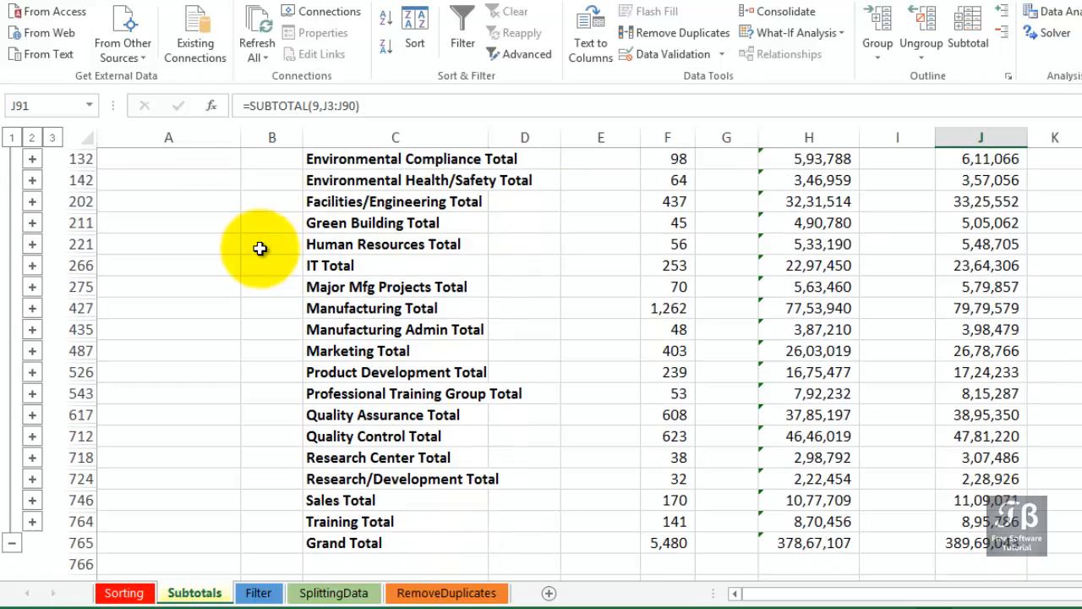
scroll("down", 3)
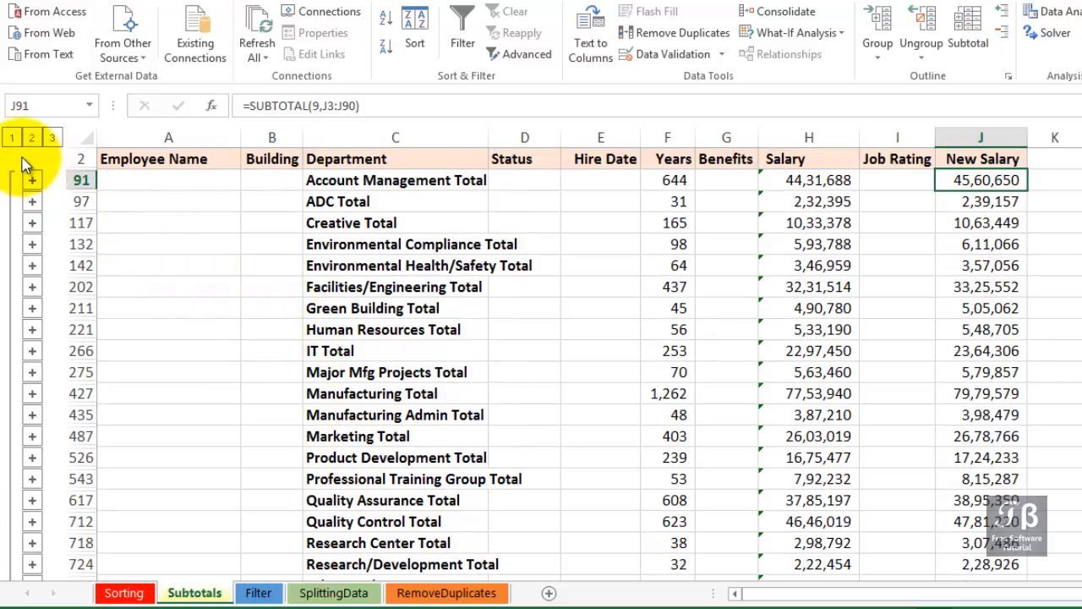
left_click(12, 137)
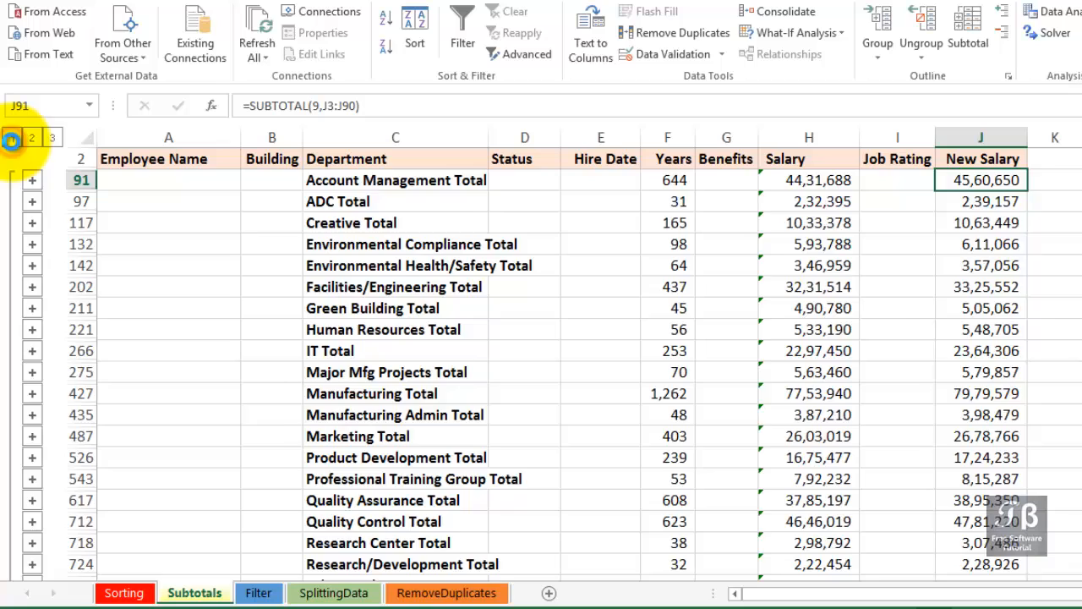
left_click(11, 137)
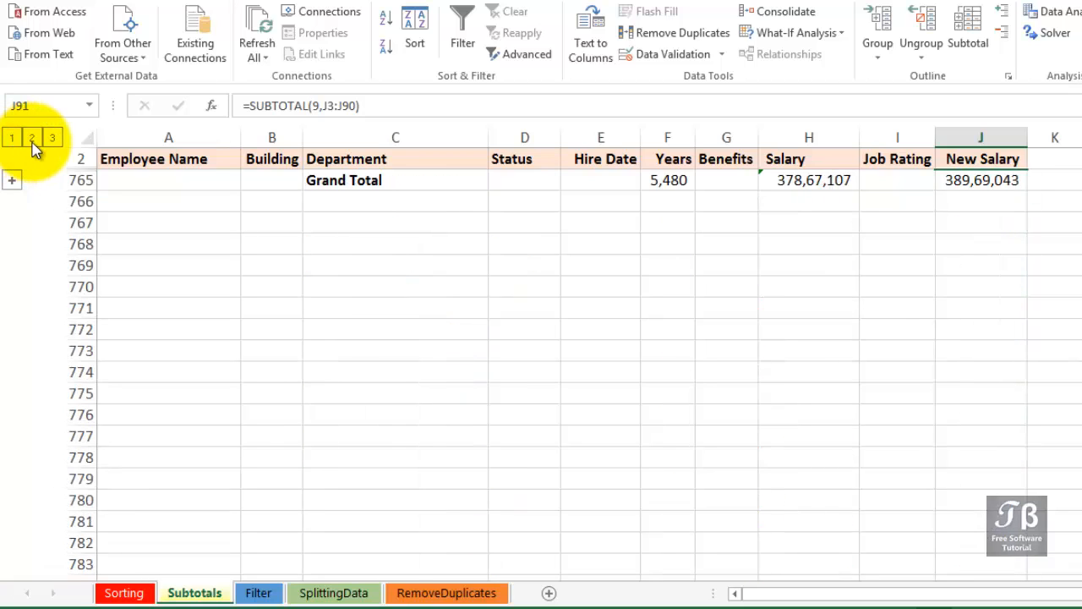
left_click(32, 137)
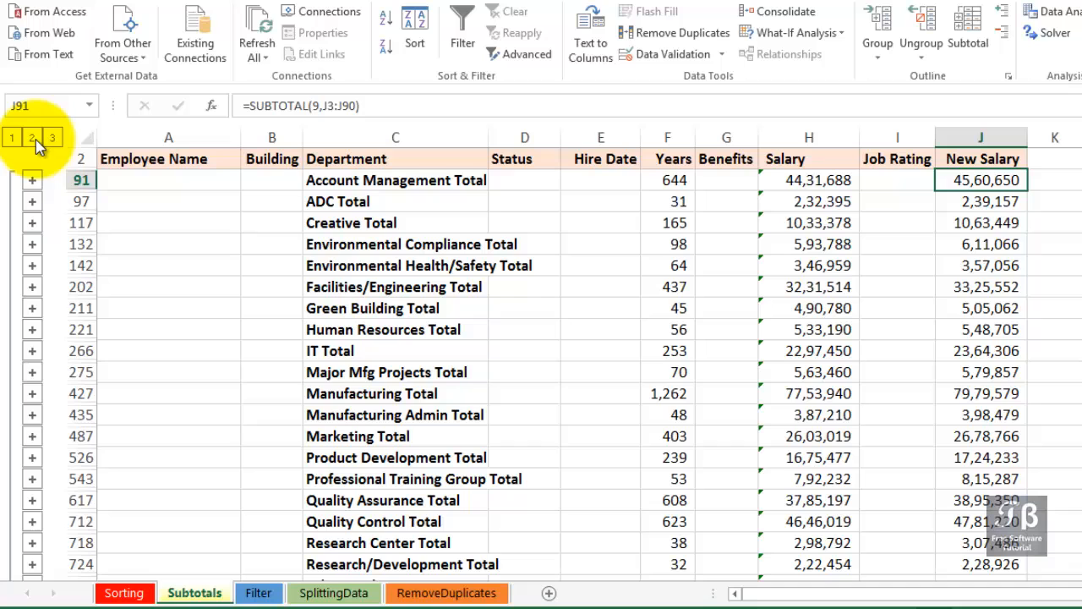
left_click(51, 137)
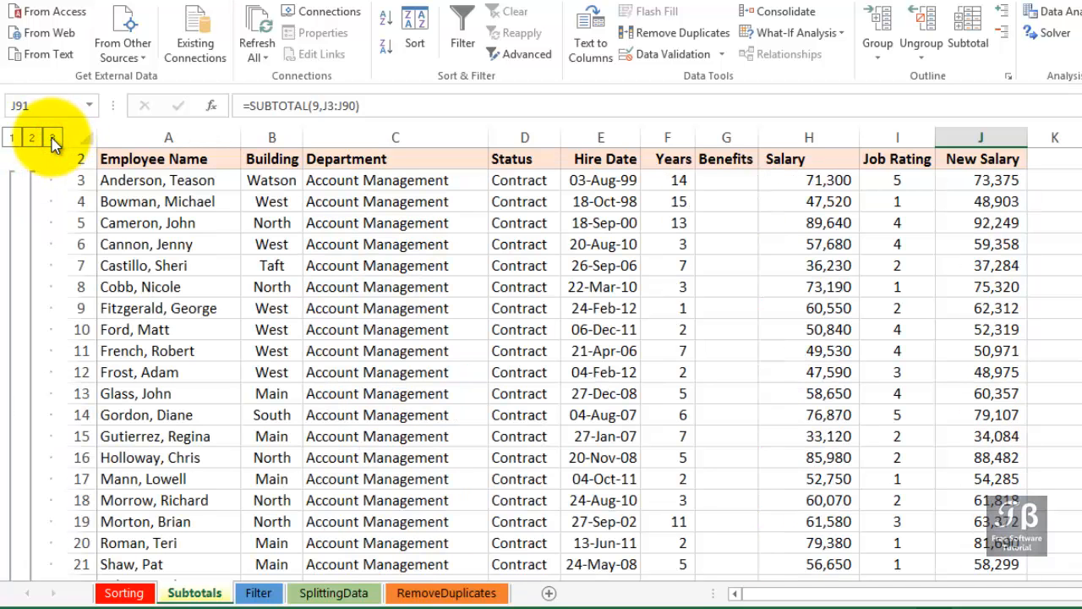
left_click(51, 137)
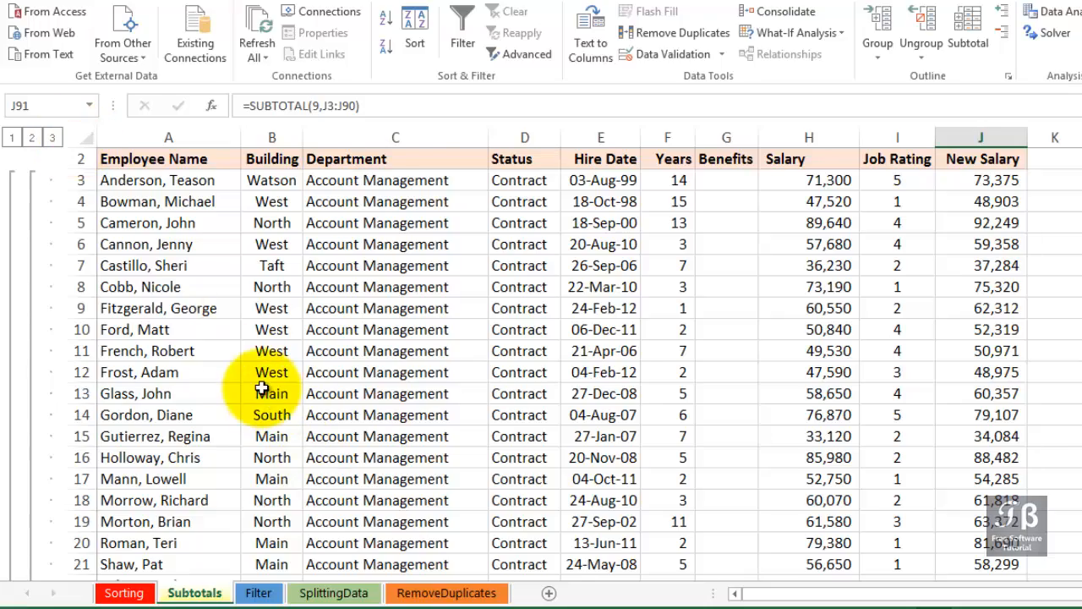
scroll("down", 3)
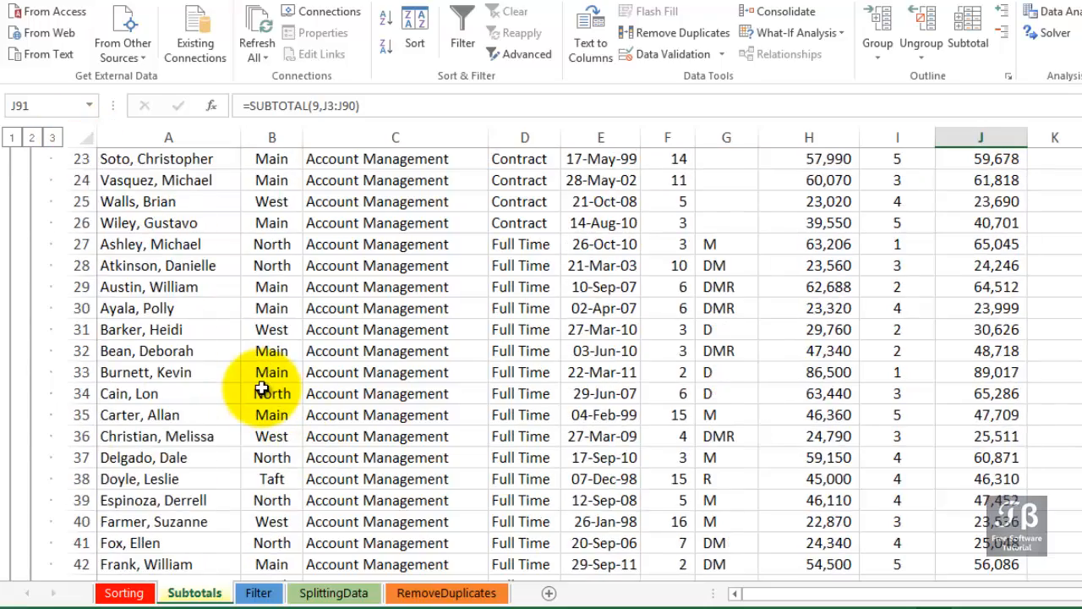
scroll("down", 3)
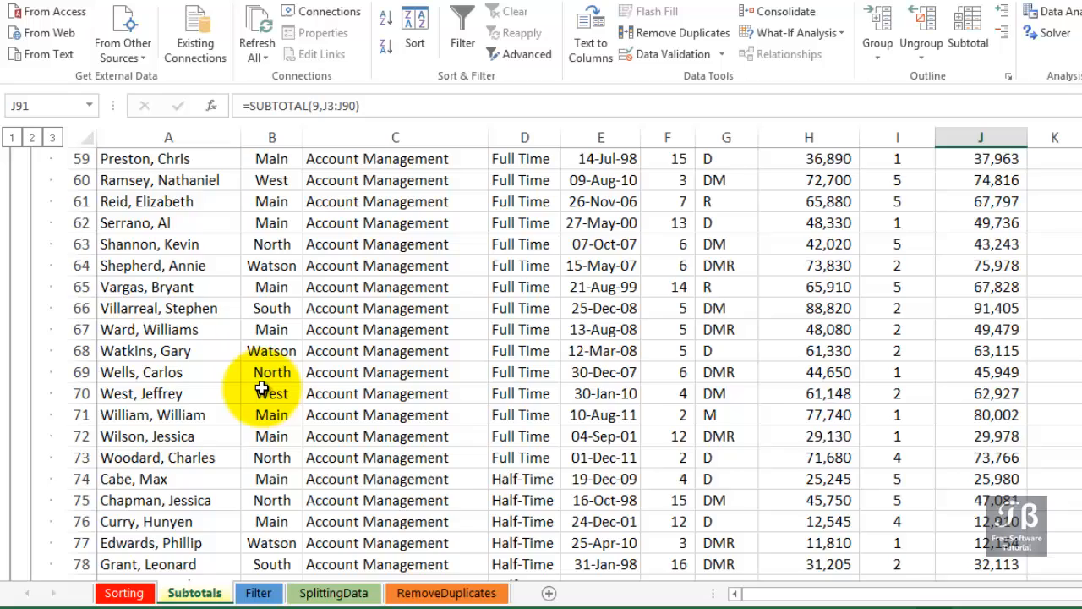
scroll("down", 3)
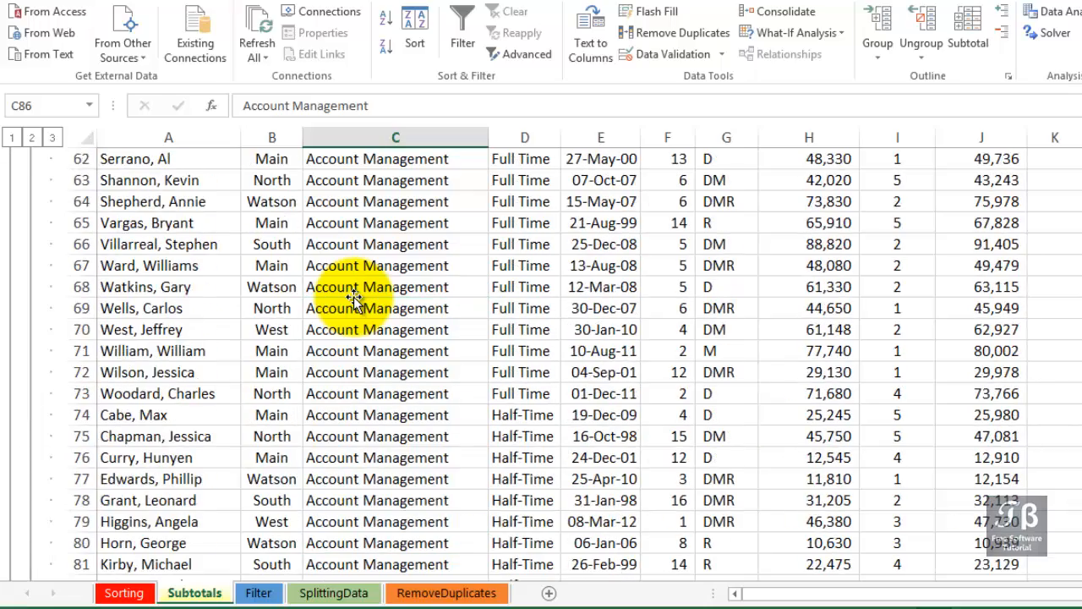
scroll("up", 3)
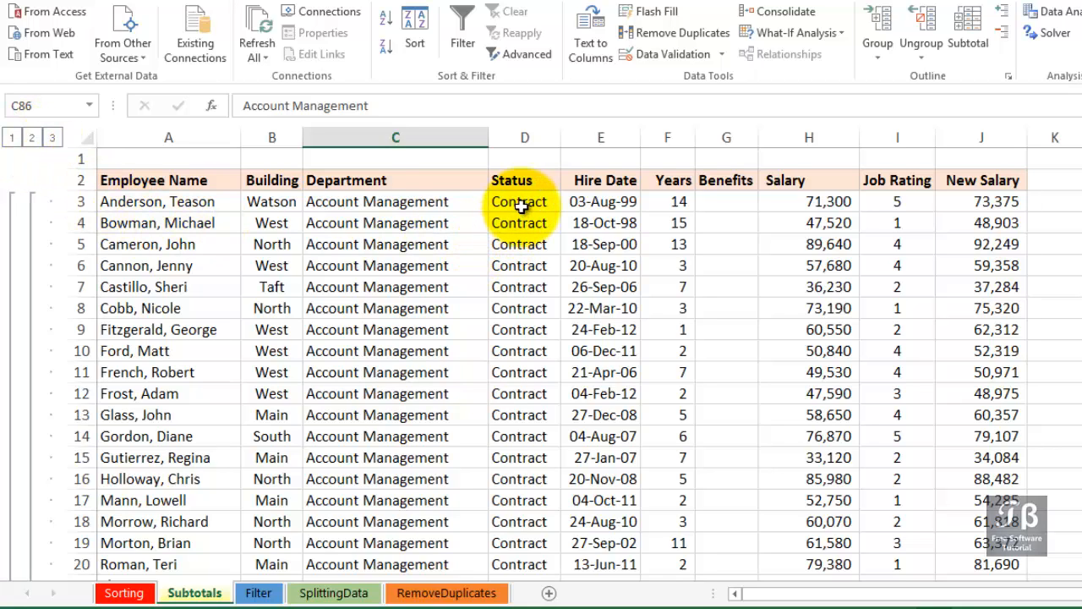
left_click(395, 202)
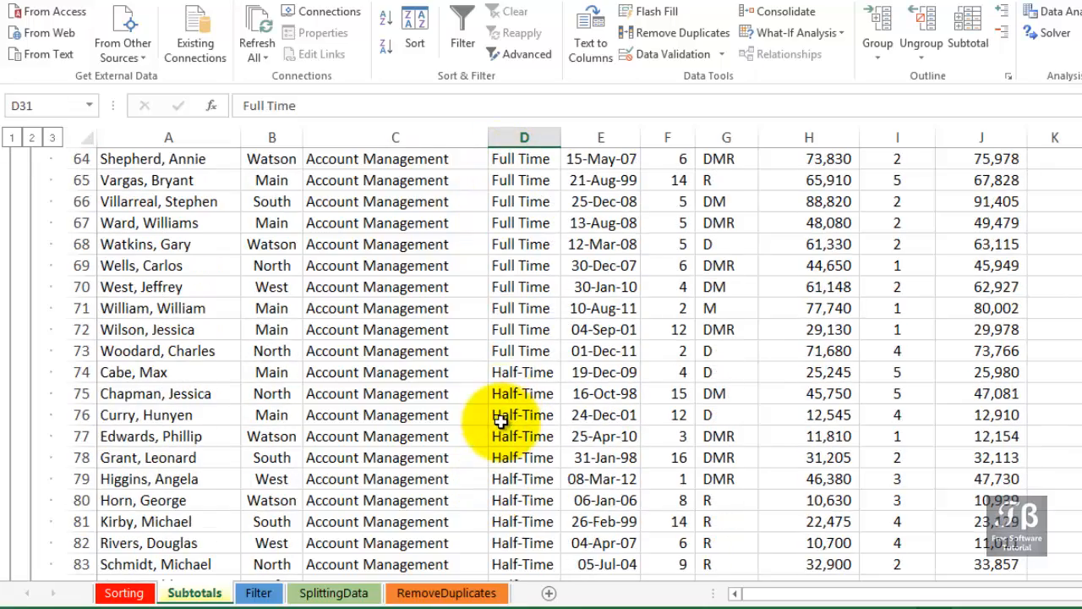
scroll("down", 3)
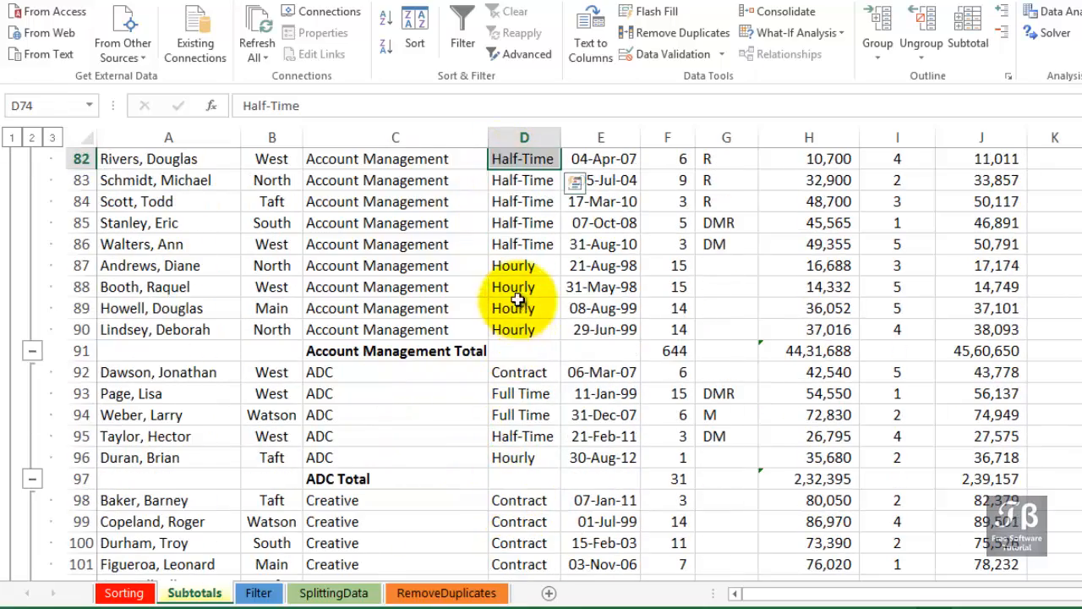
left_click(524, 287)
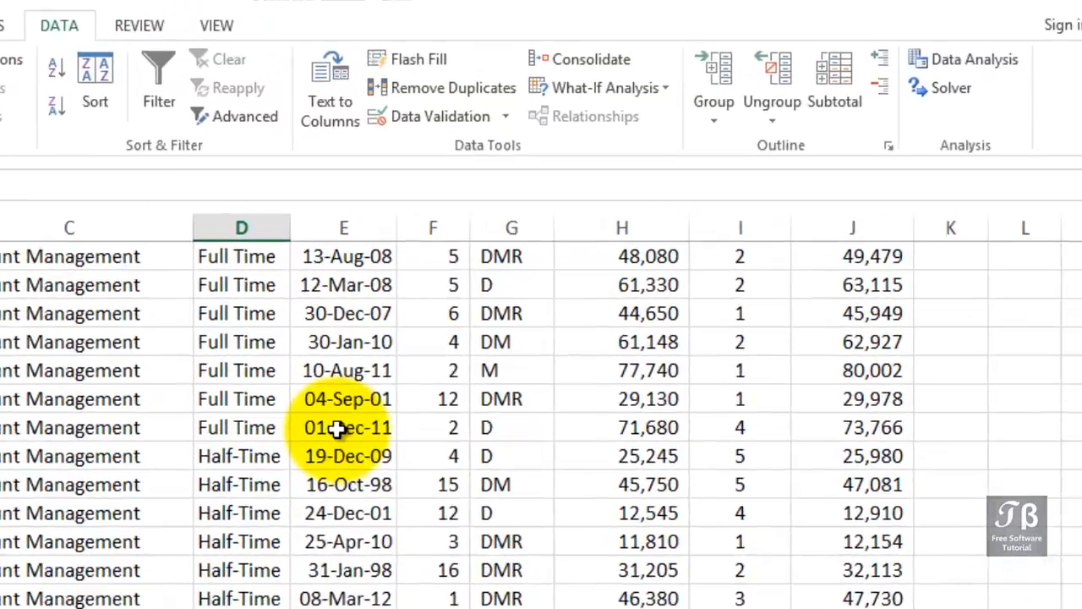
Add Status subtotals with Replace current subtotals unchecked, keeping the department totals
left_click(833, 76)
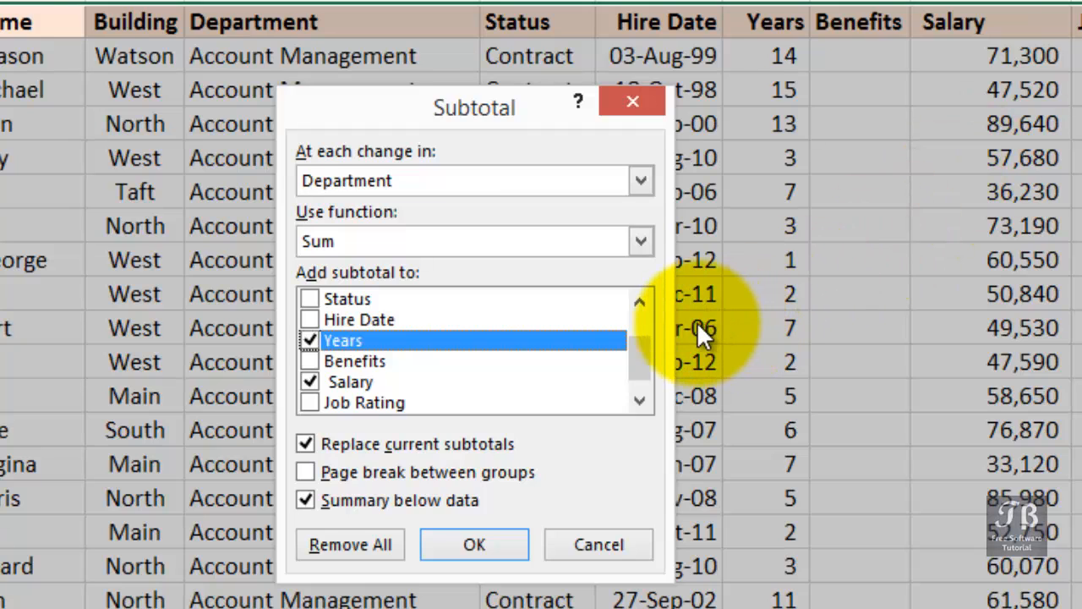
left_click(640, 180)
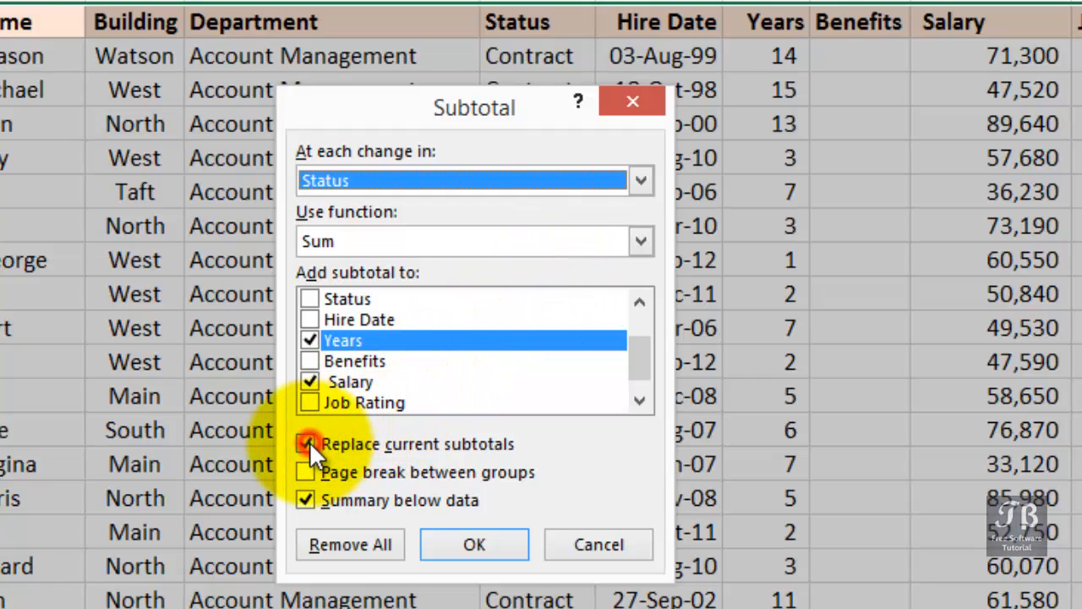
left_click(307, 444)
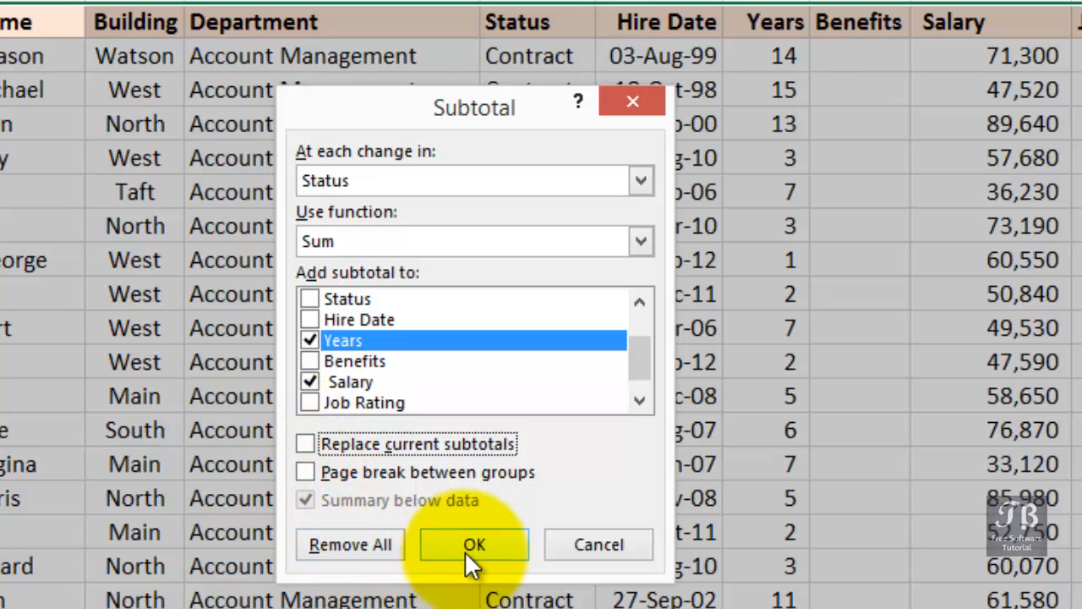
left_click(473, 544)
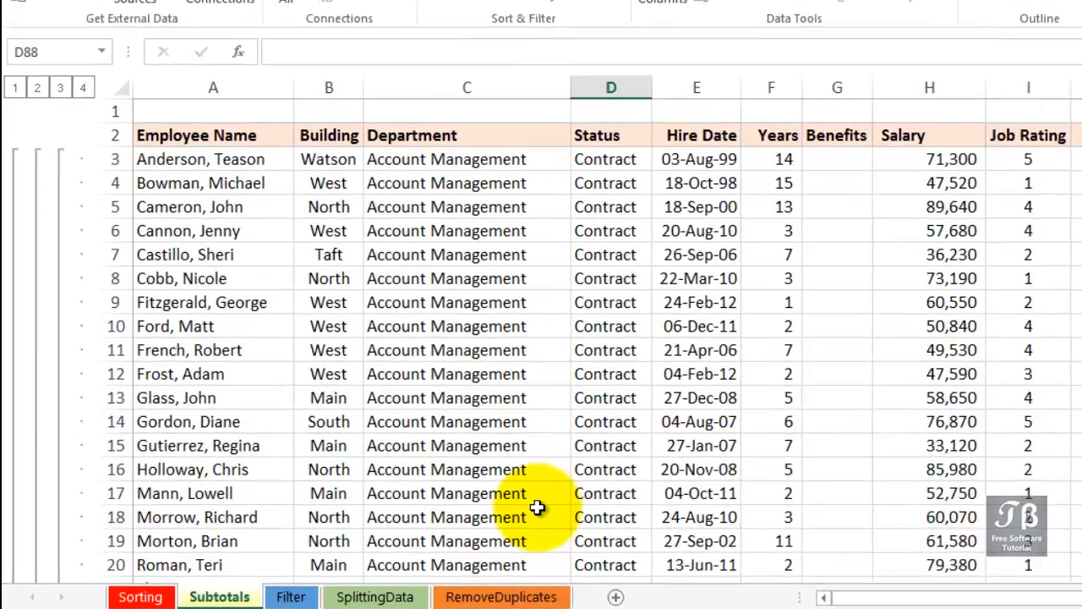
scroll("down", 3)
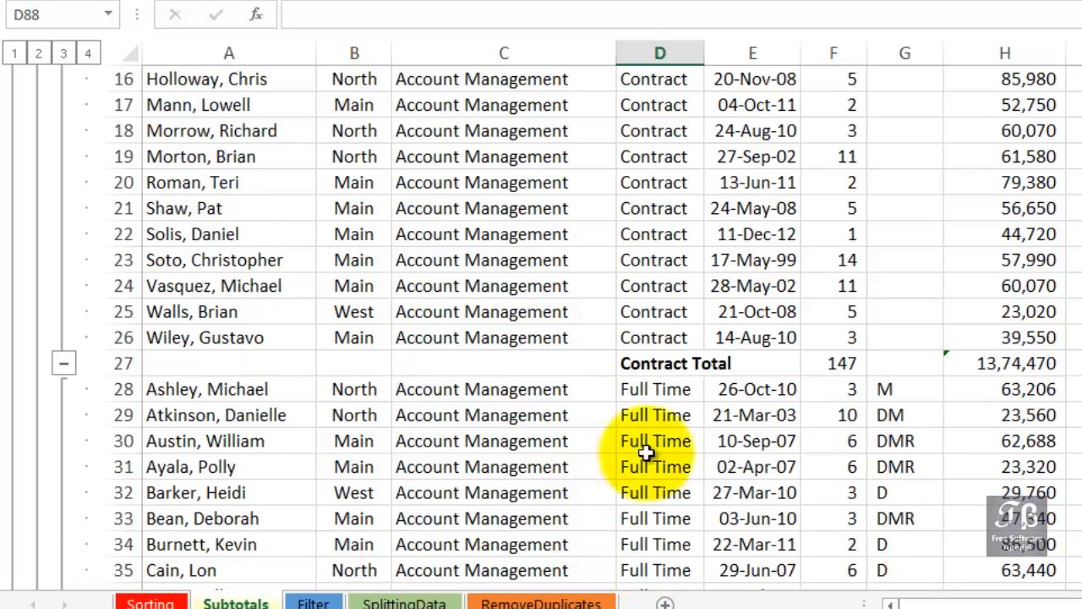
scroll("down", 3)
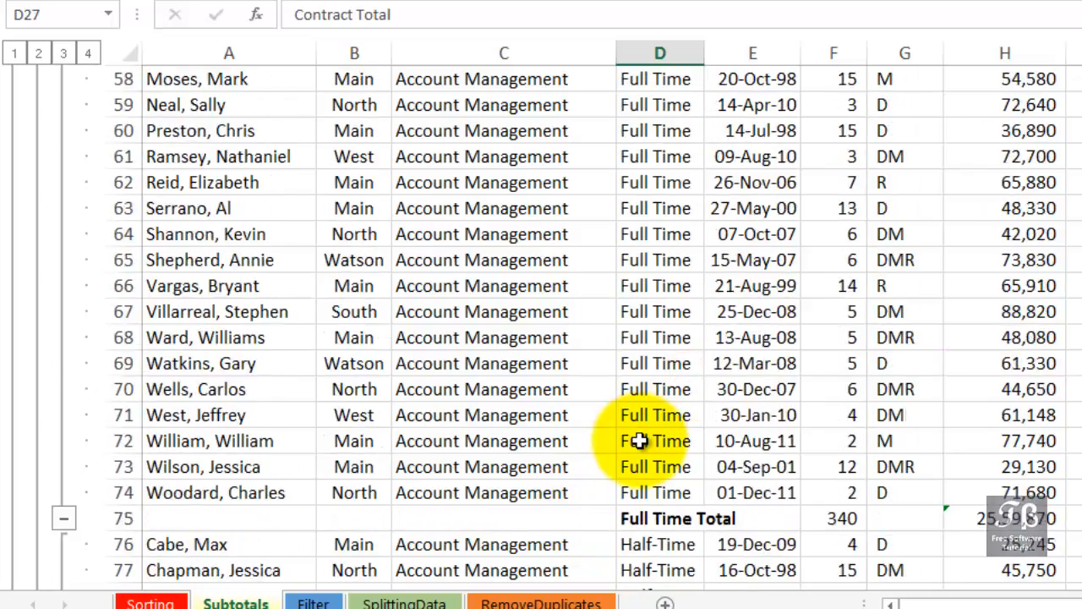
scroll("down", 3)
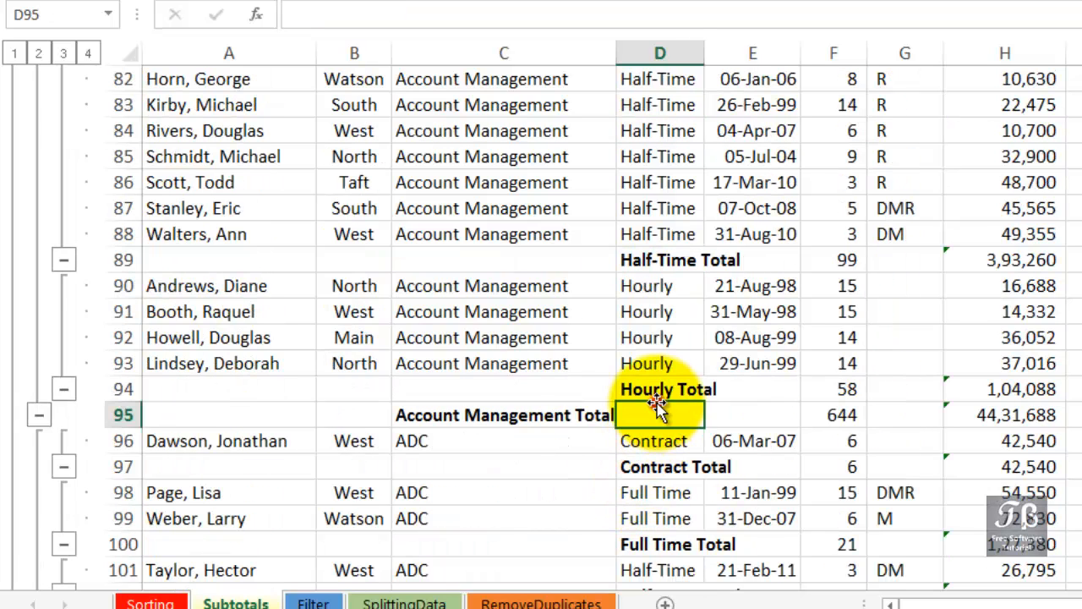
Show status totals via outline level 3, then only department totals via level 2
left_click(660, 389)
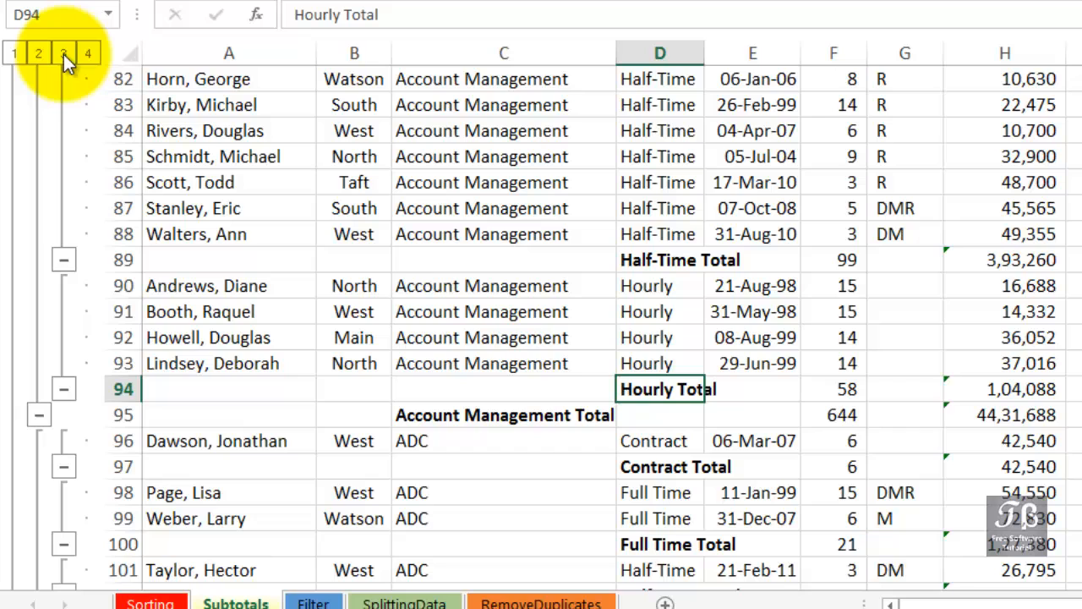
left_click(63, 52)
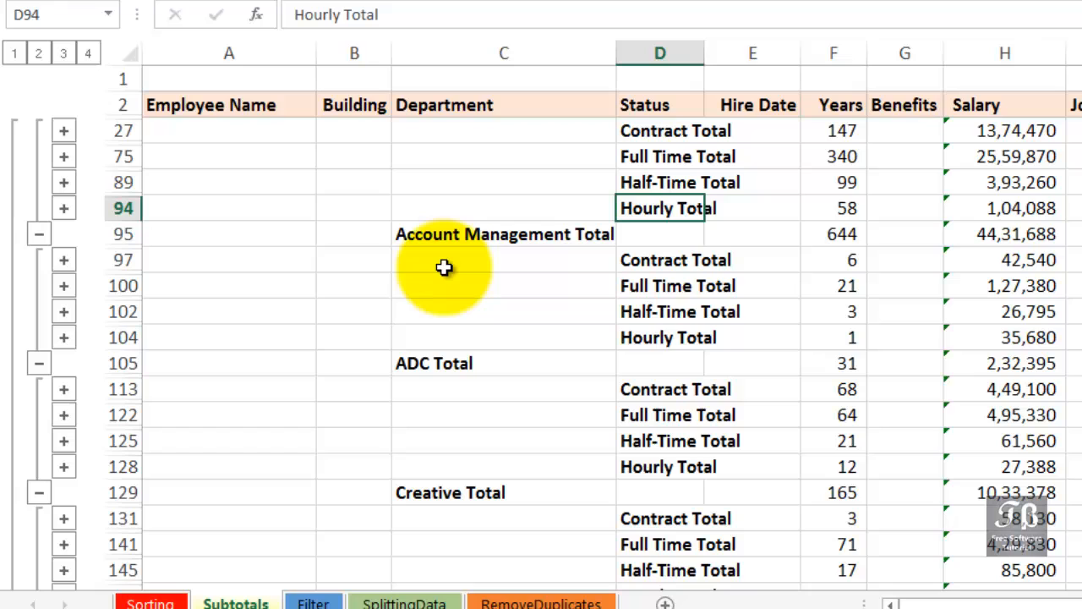
mouse_move(262, 232)
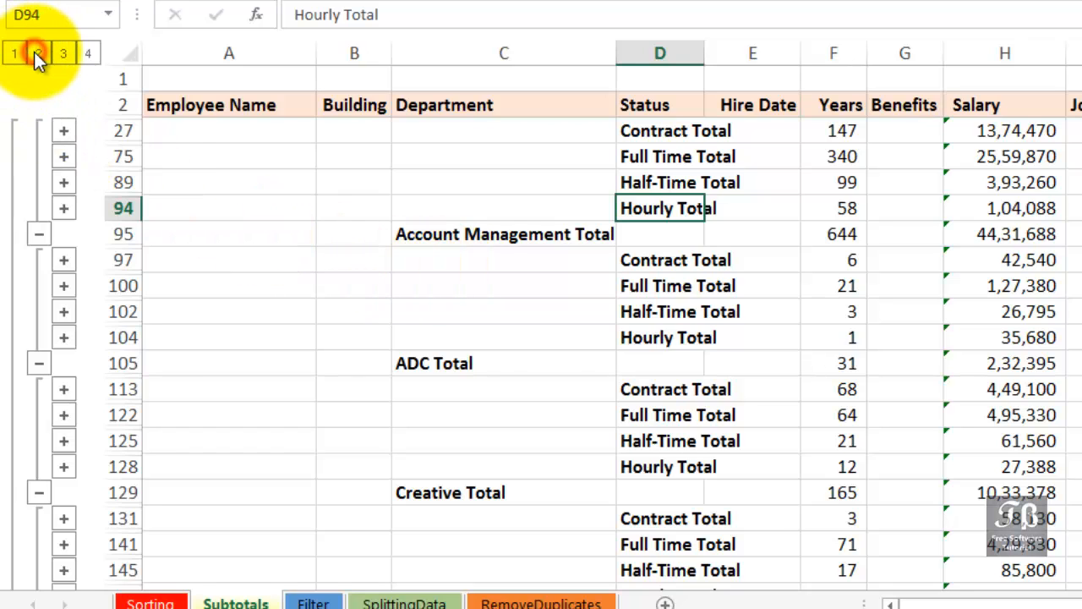
left_click(38, 52)
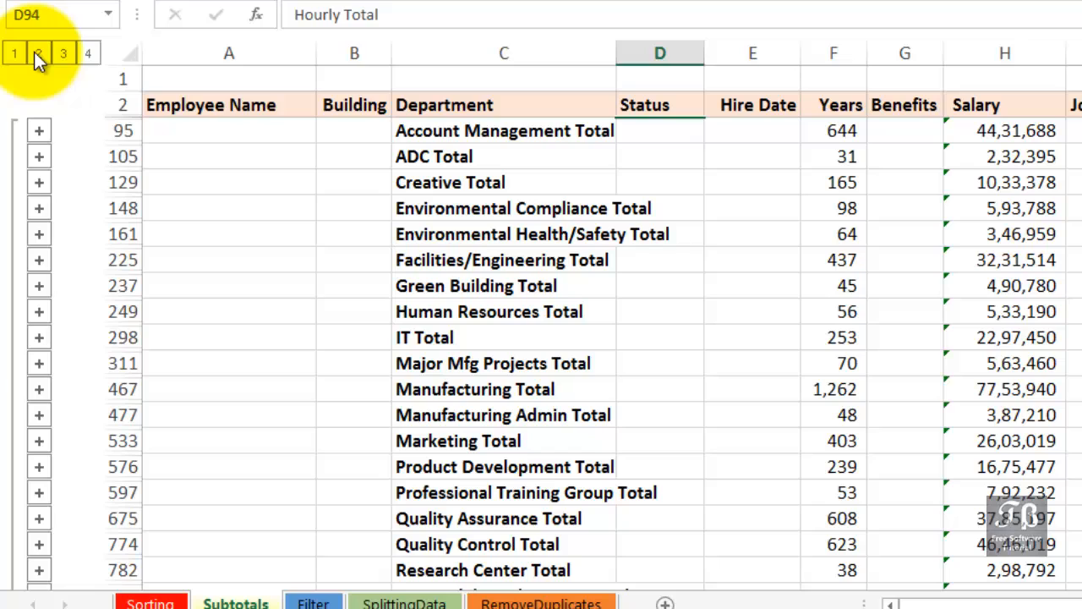
left_click(504, 208)
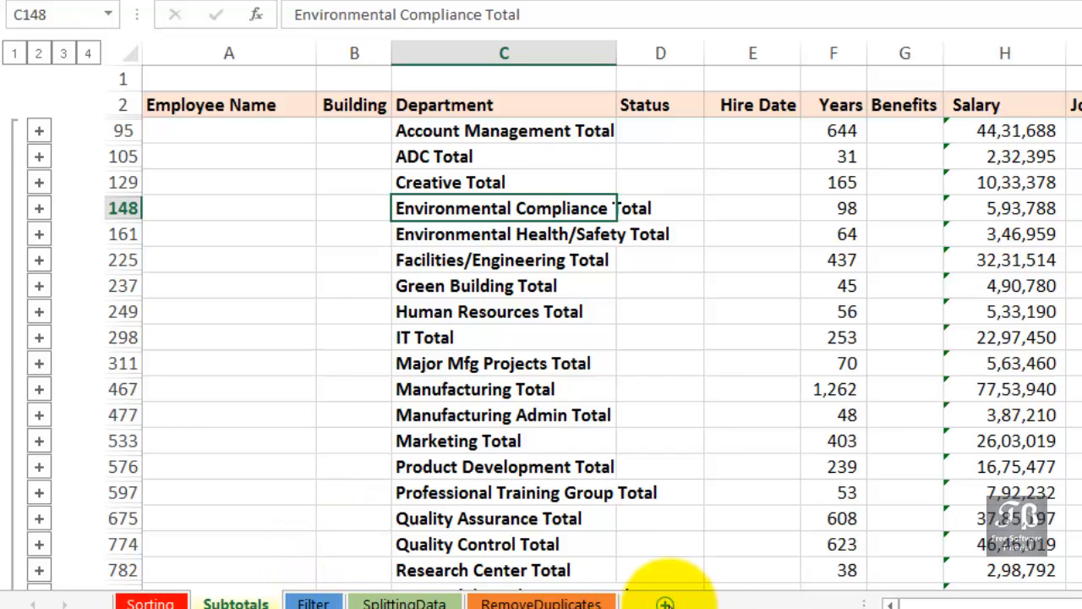
left_click(317, 603)
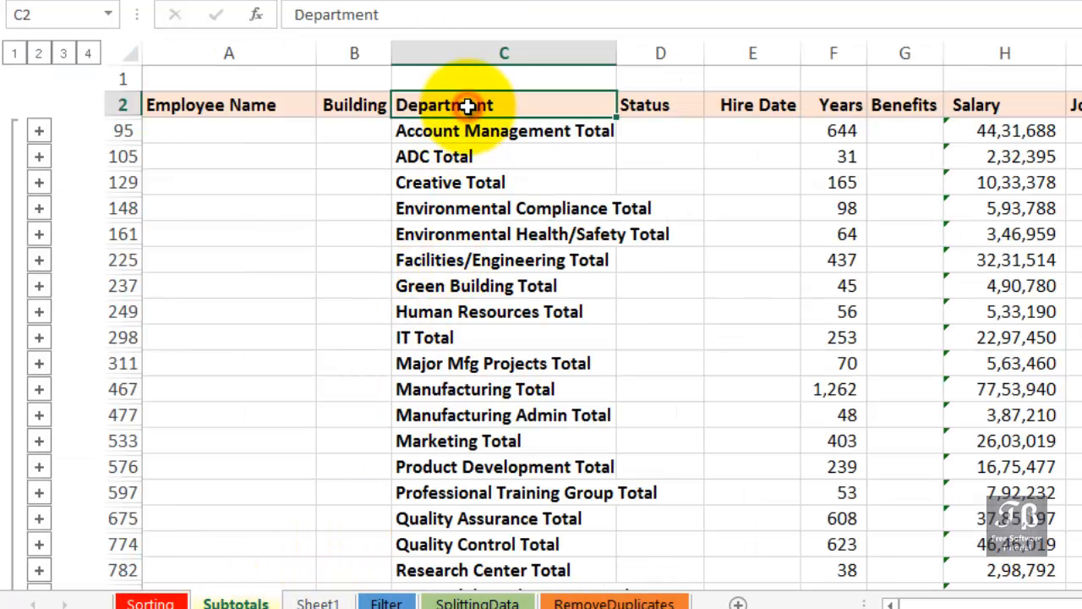
mouse_move(469, 104)
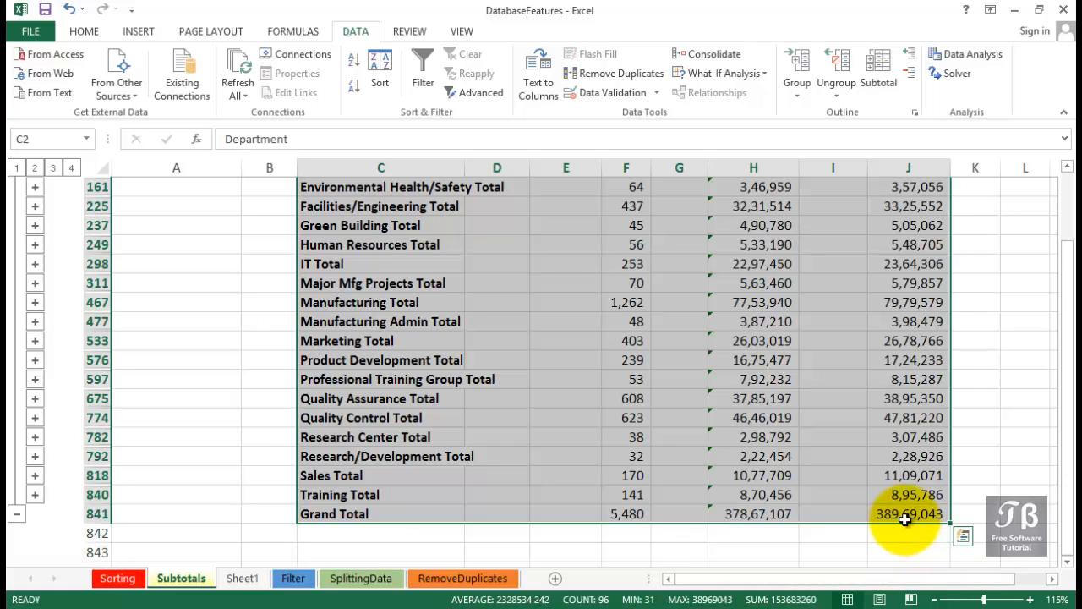
key("ctrl+c")
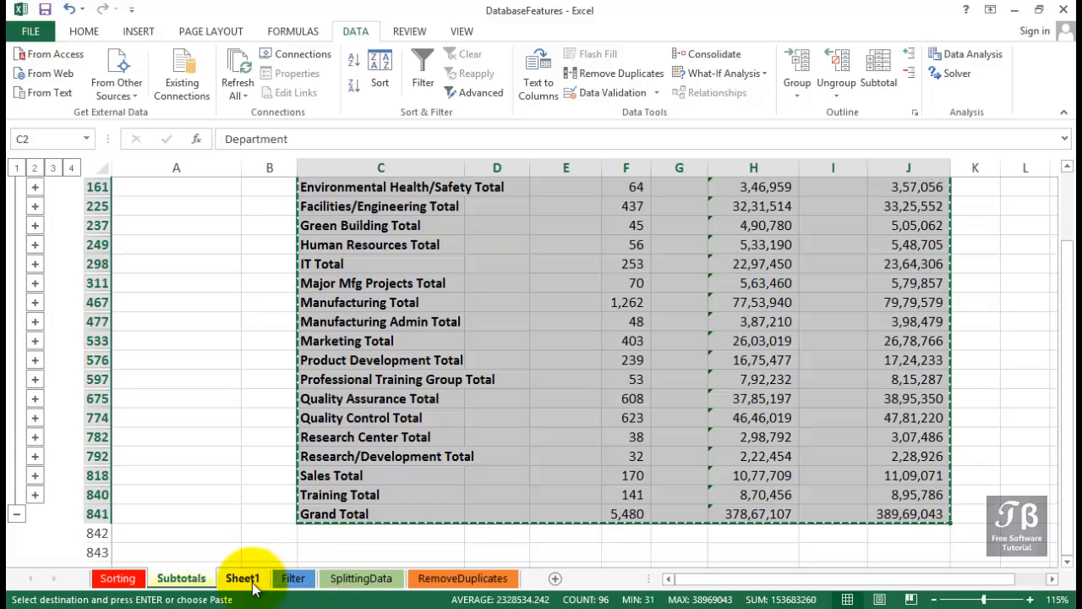
left_click(242, 578)
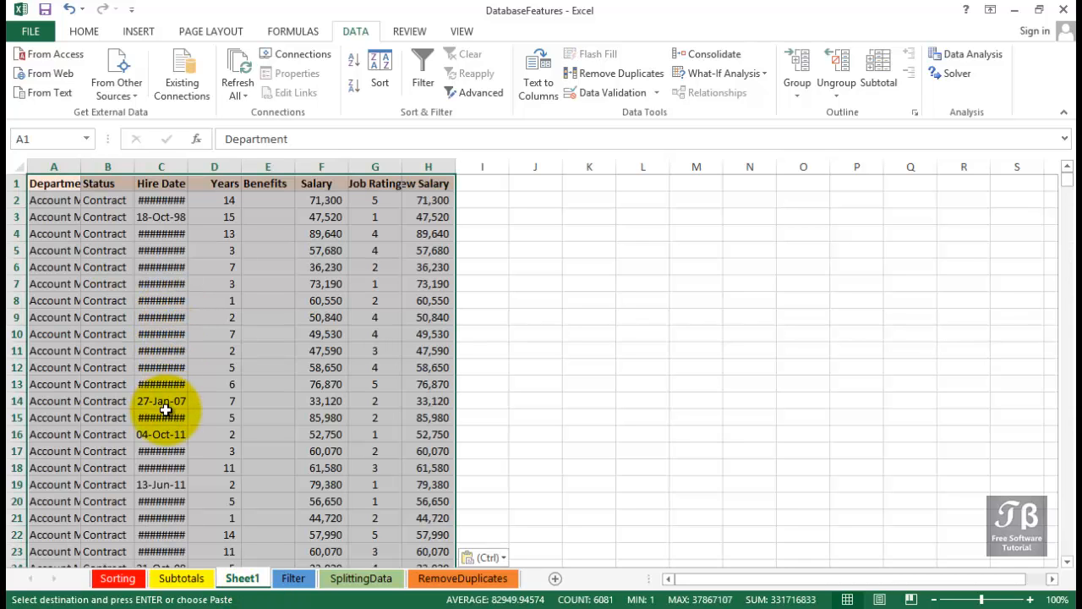
scroll("down", 3)
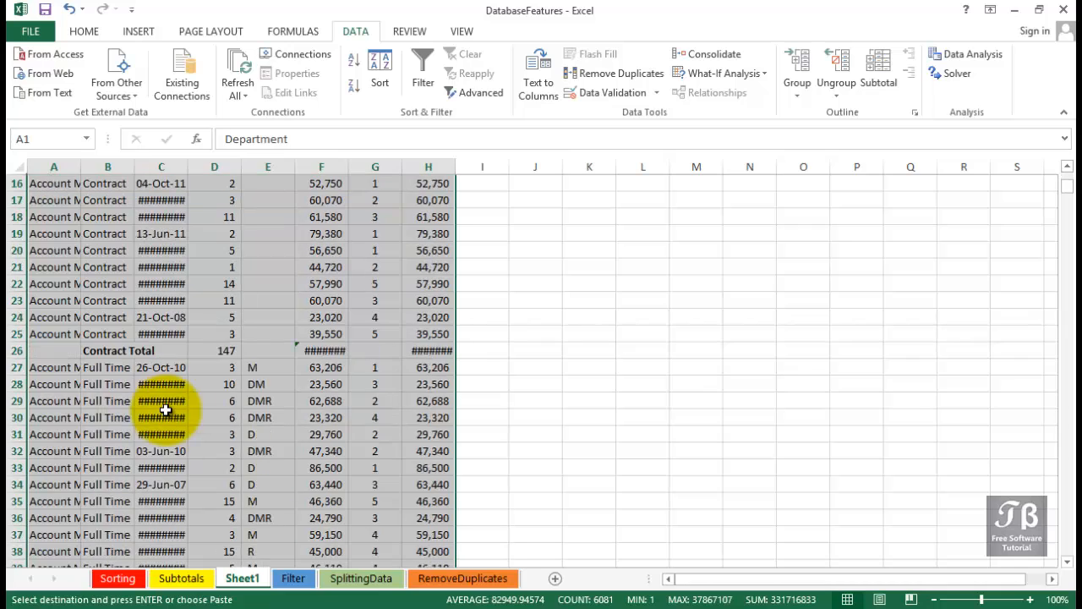
scroll("down", 3)
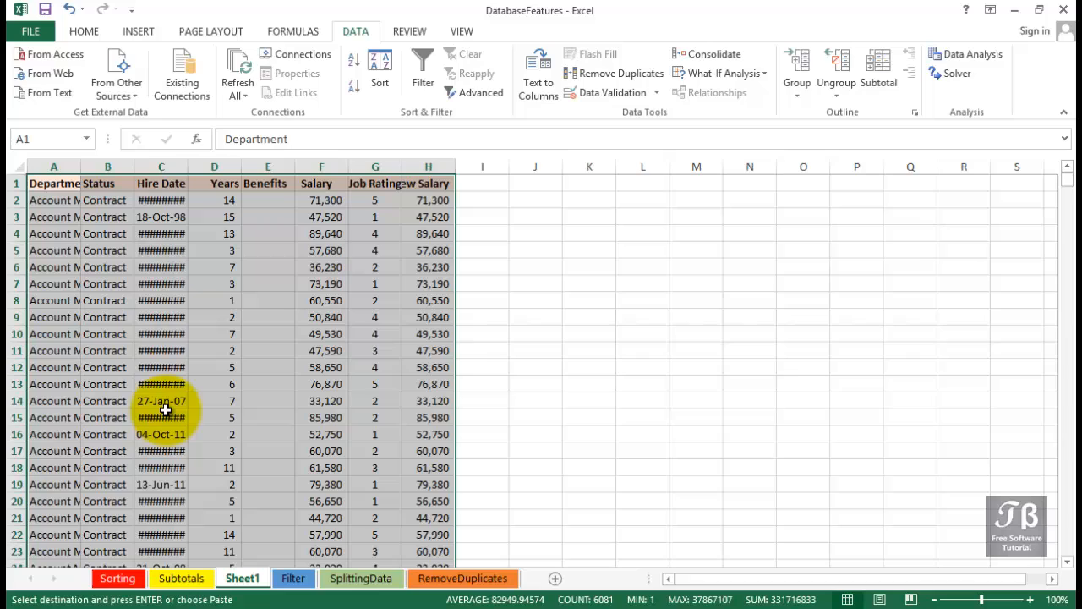
scroll("down", 3)
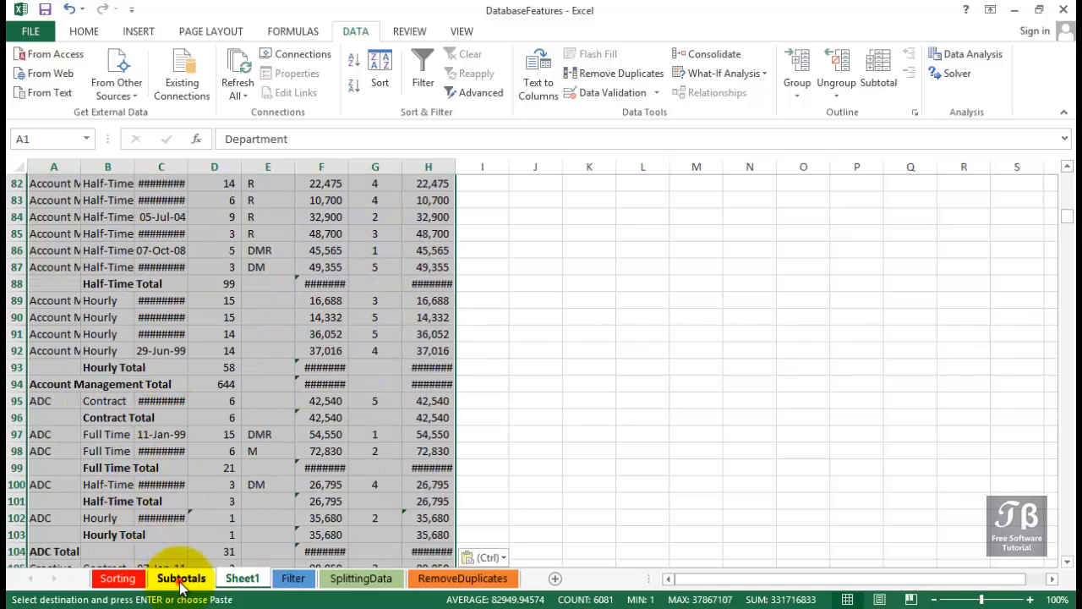
On the Subtotals sheet select Visible cells only via Go To Special and copy the department total rows
left_click(180, 578)
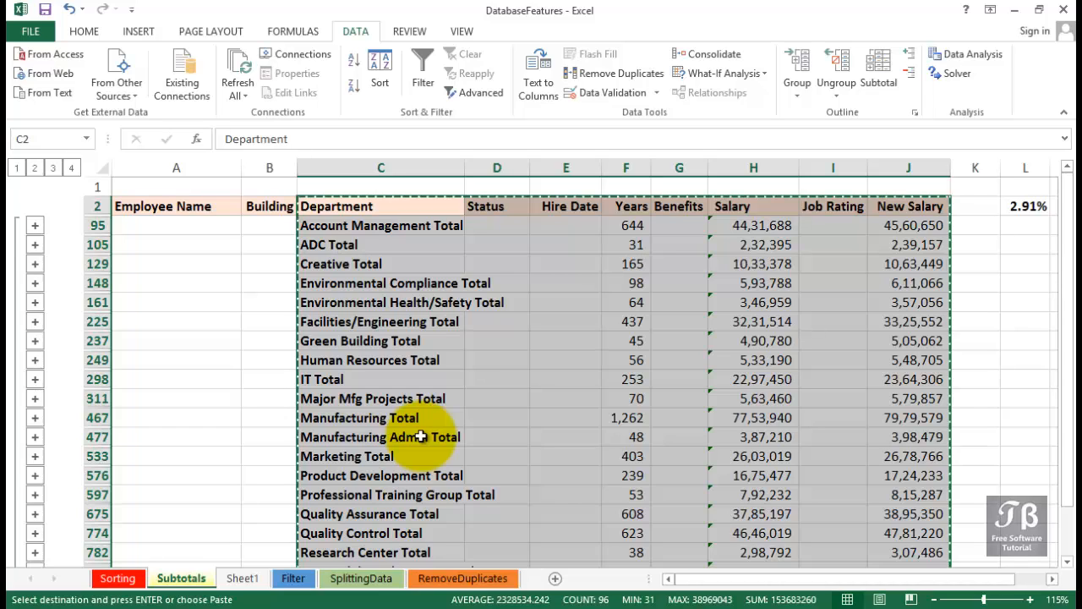
scroll("down", 3)
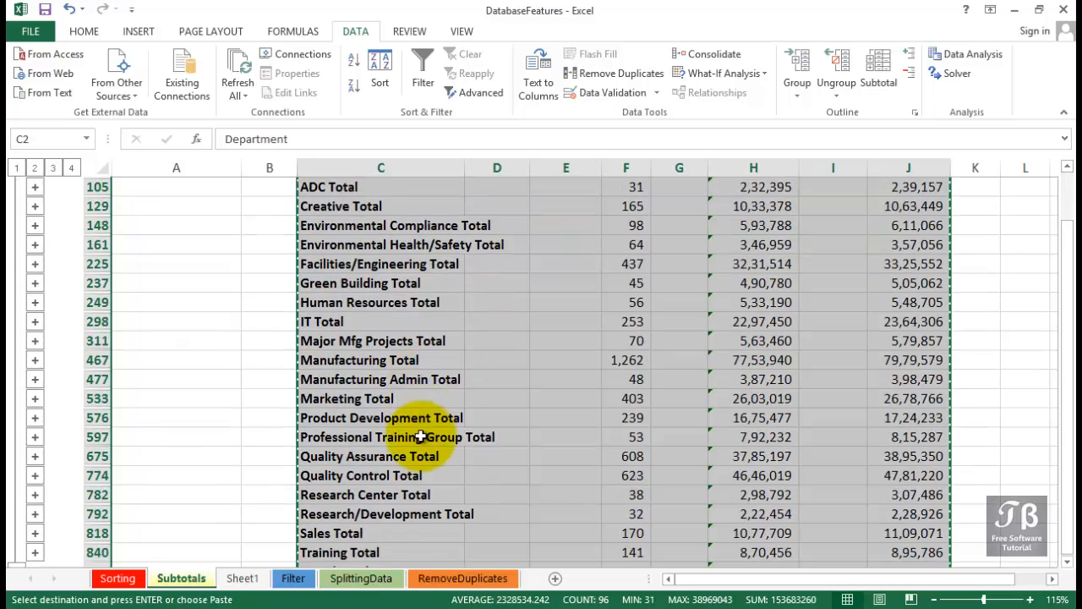
scroll("up", 3)
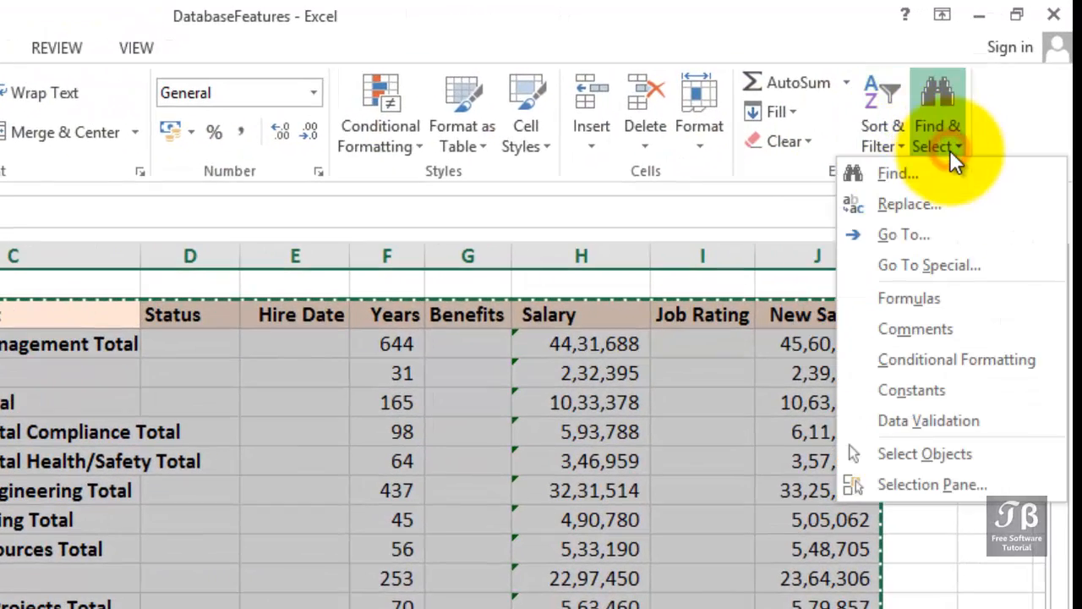
mouse_move(959, 265)
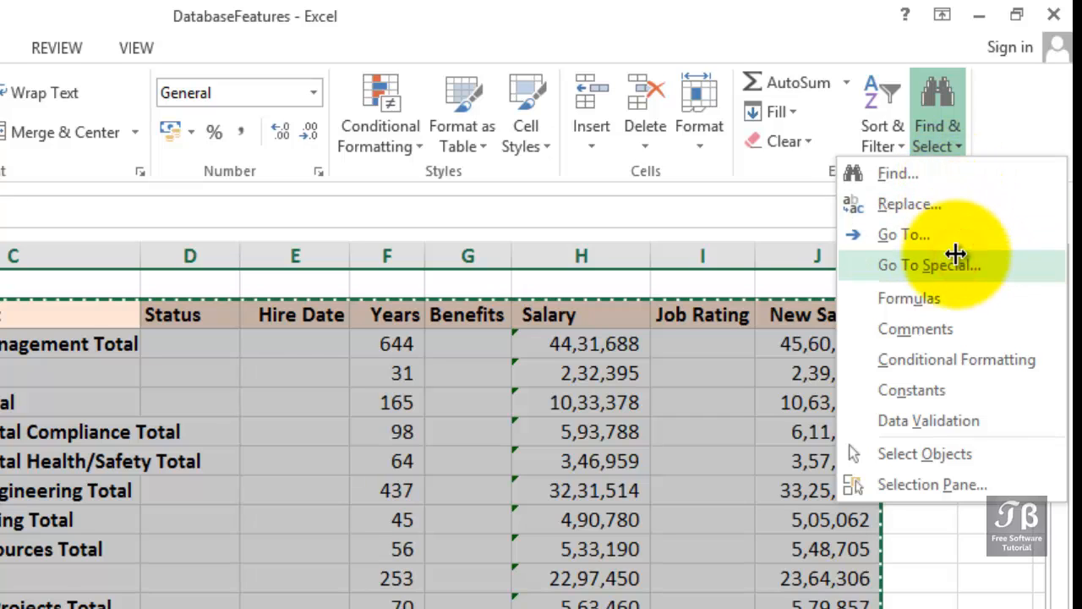
left_click(928, 264)
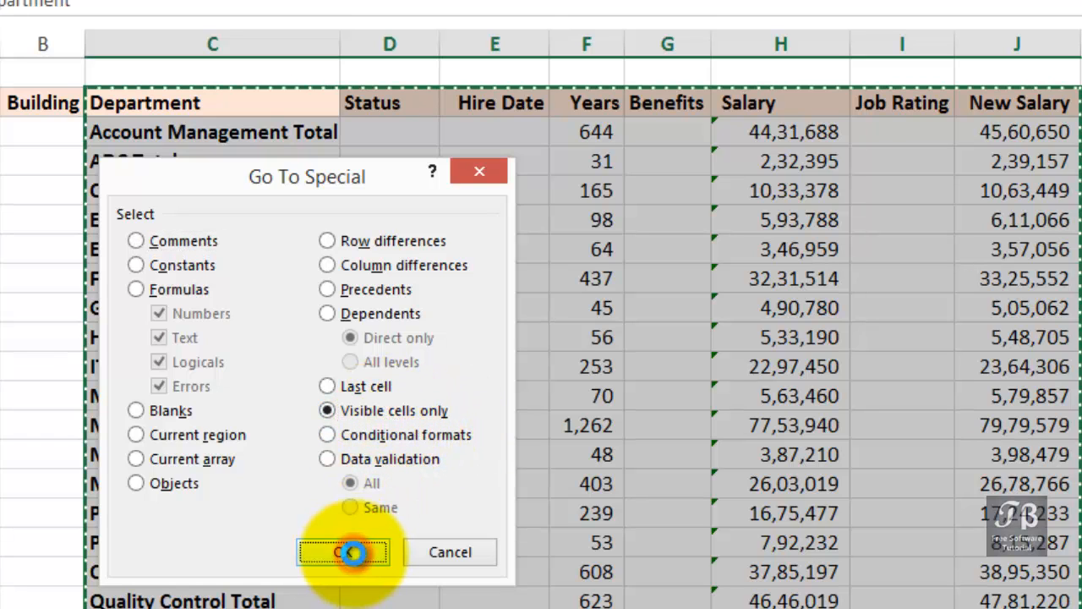
left_click(342, 551)
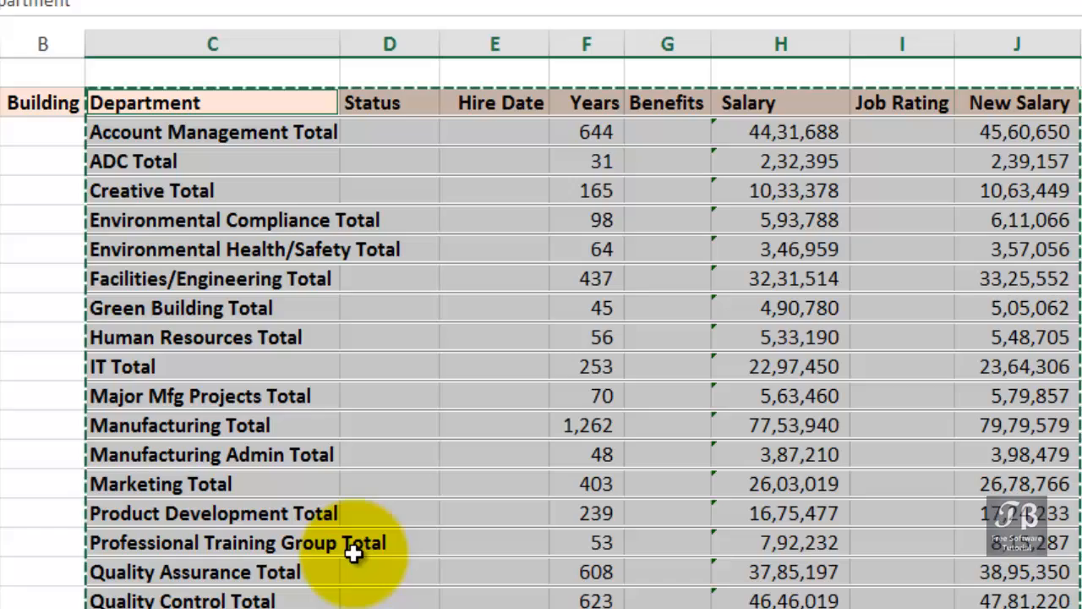
left_click(353, 542)
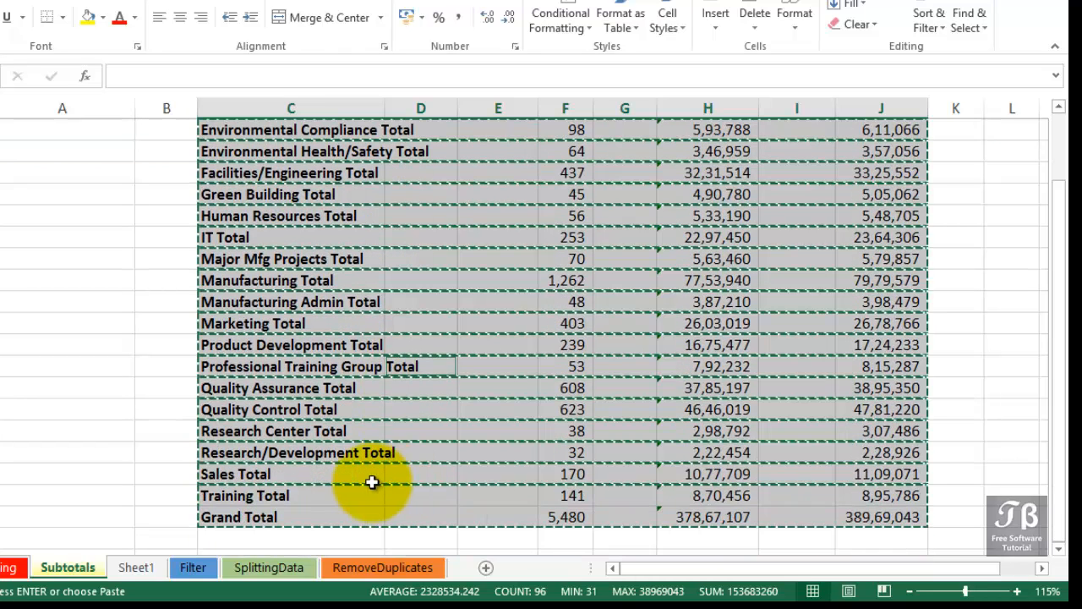
Switch to Sheet1 to paste the department total rows at J2
left_click(158, 572)
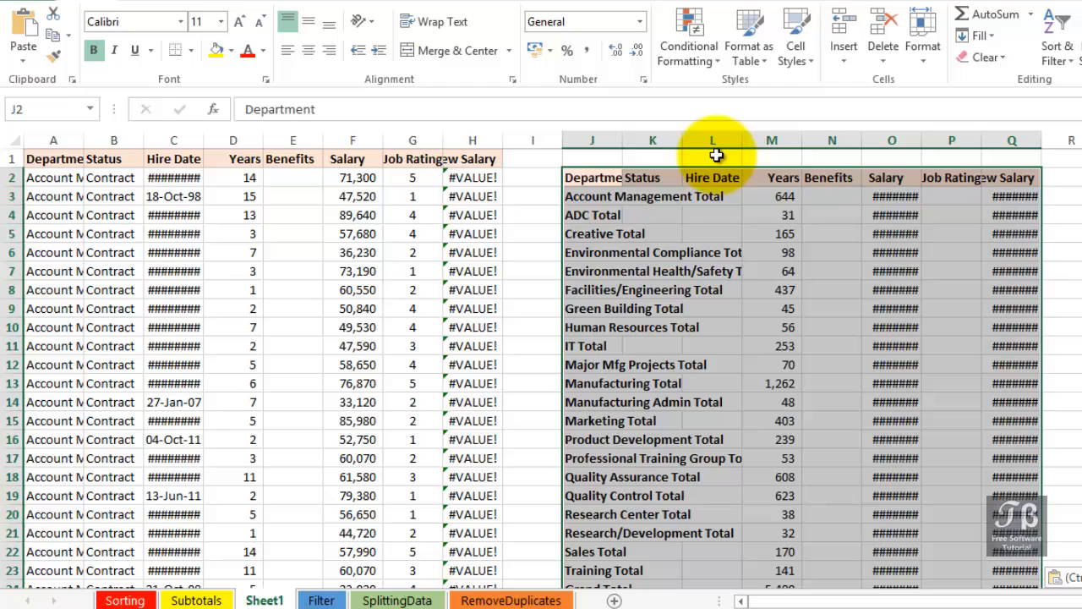
mouse_move(771, 165)
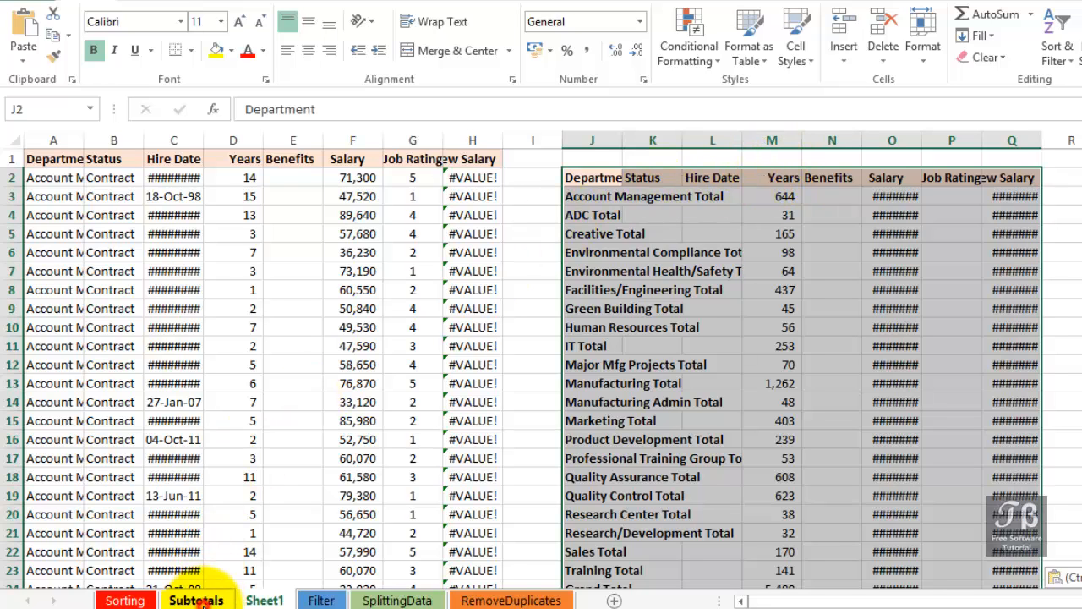
left_click(196, 600)
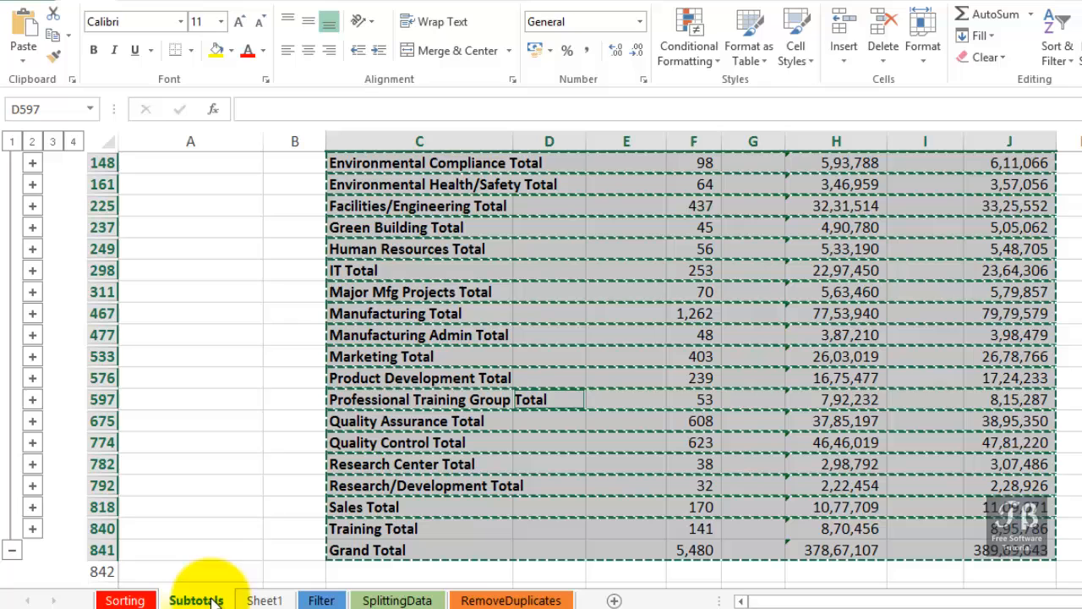
left_click(294, 334)
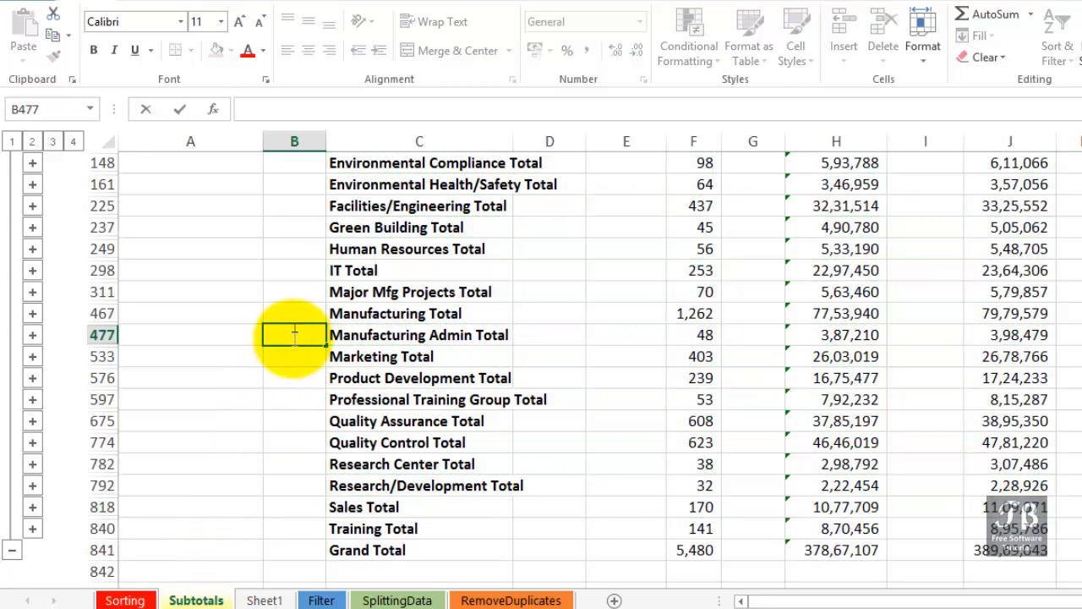
left_click(419, 334)
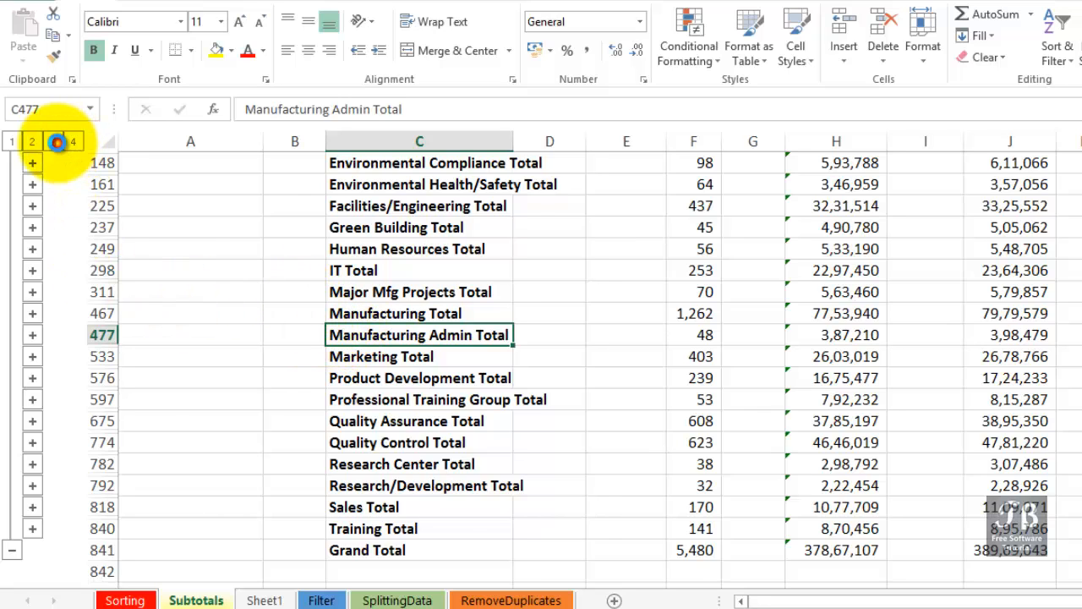
left_click(54, 141)
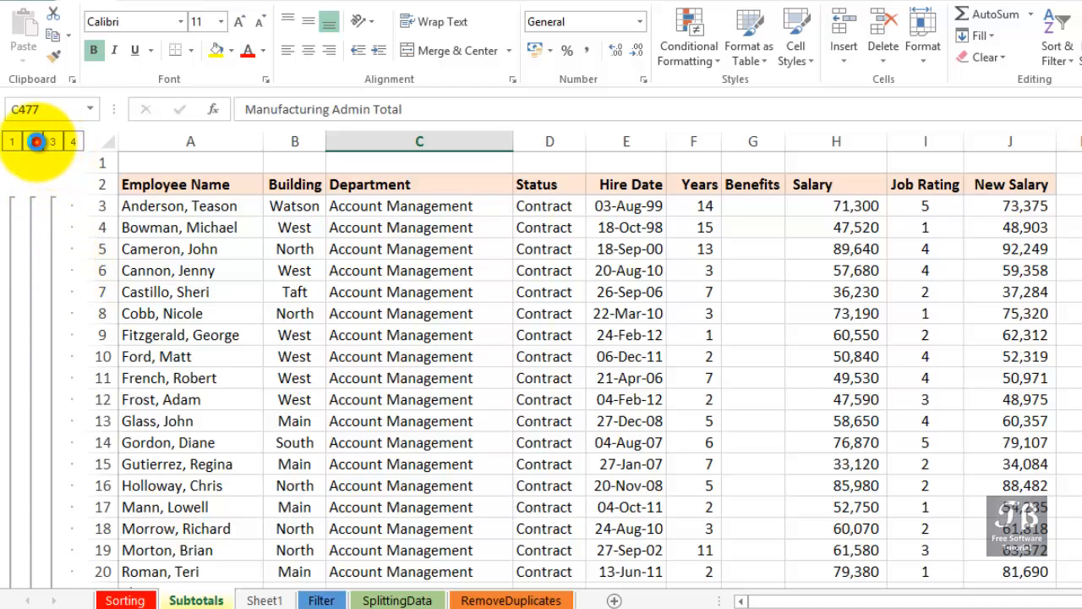
left_click(32, 141)
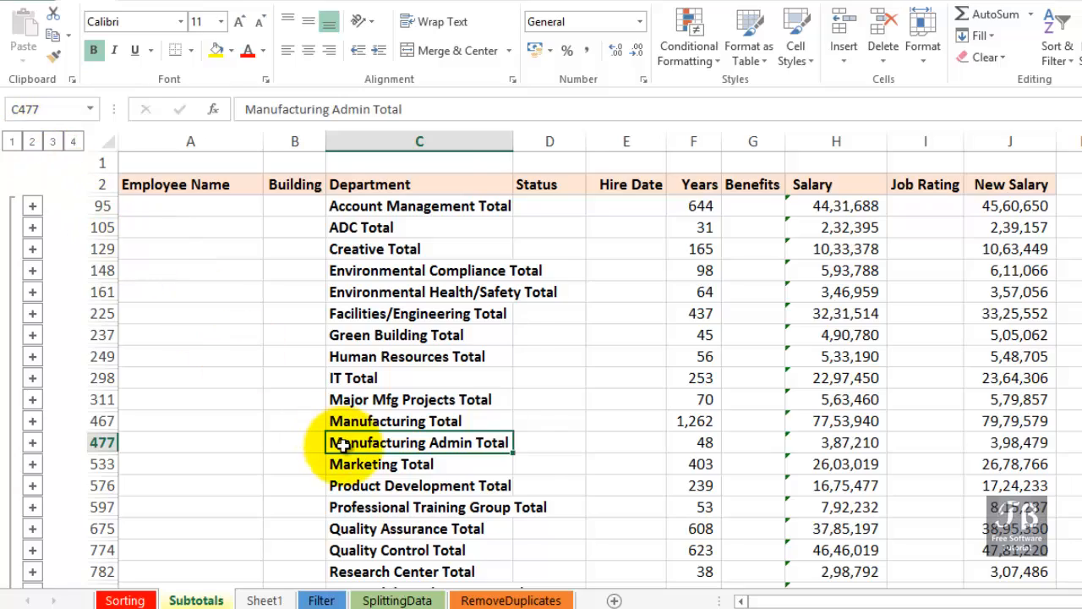
scroll("down", 3)
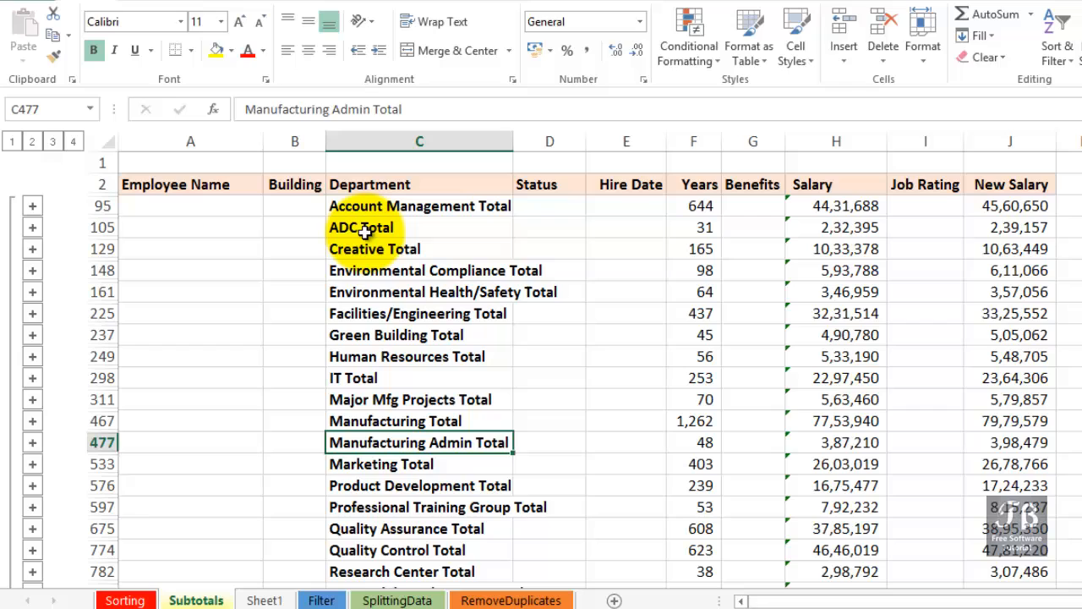
left_click(361, 226)
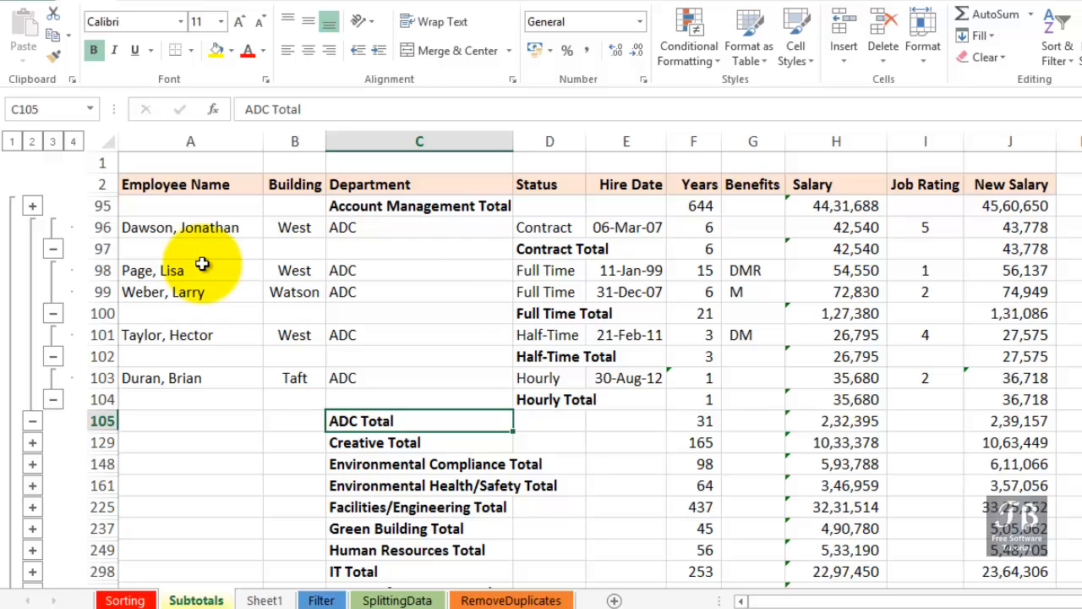
mouse_move(202, 269)
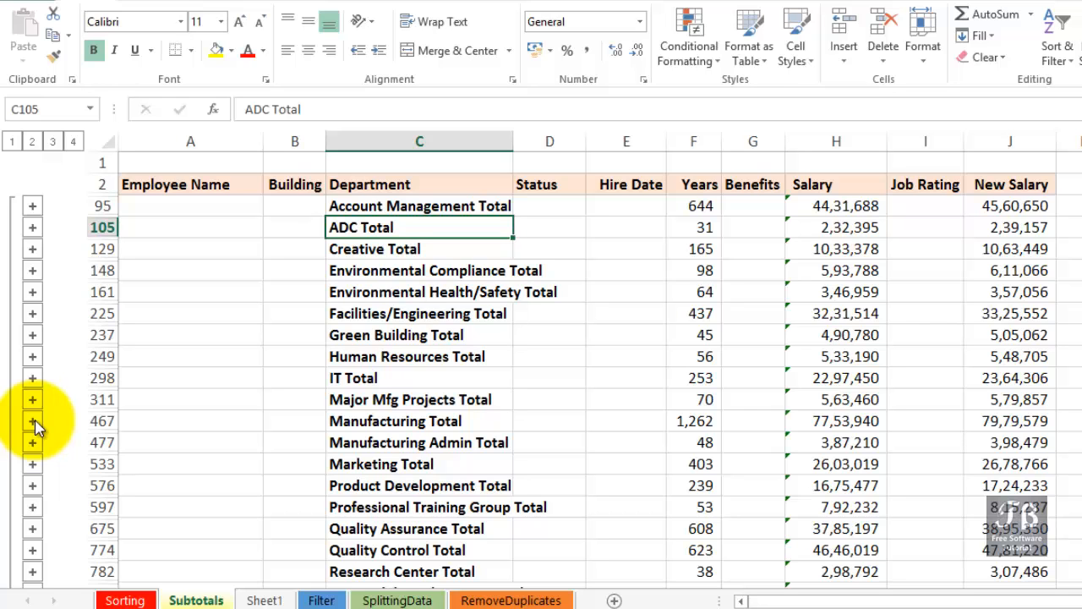
mouse_move(325, 258)
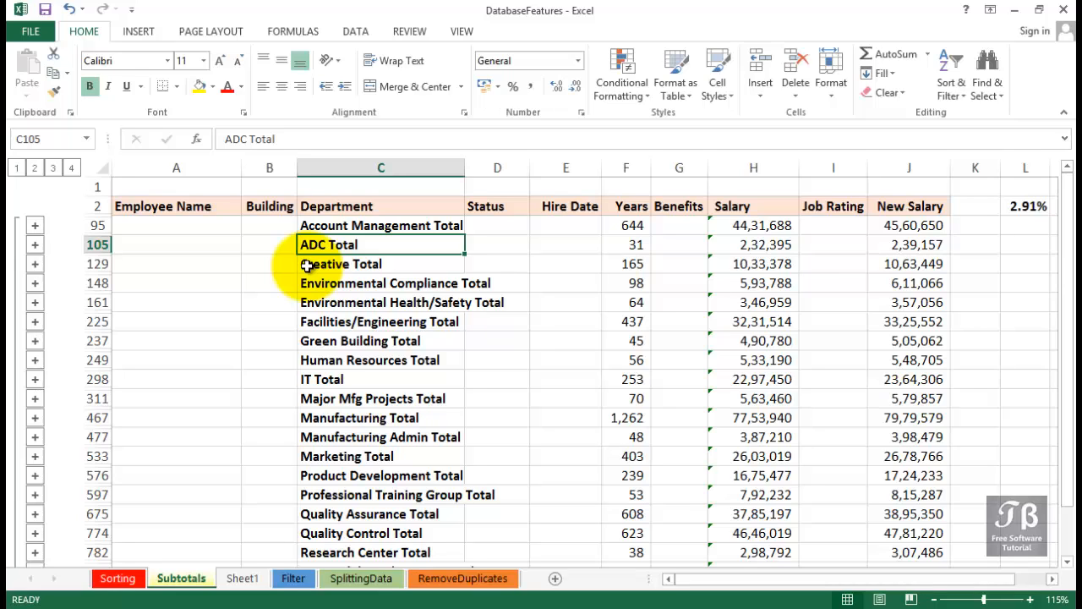
Use Remove All in the Data > Subtotal dialog to clear every subtotal from the list
left_click(355, 32)
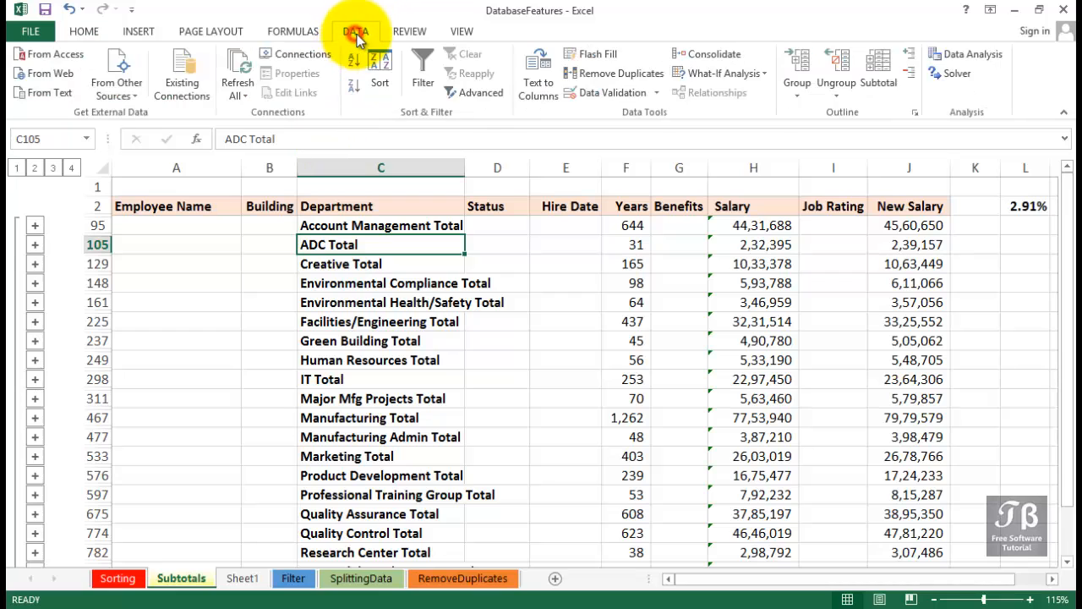
left_click(877, 72)
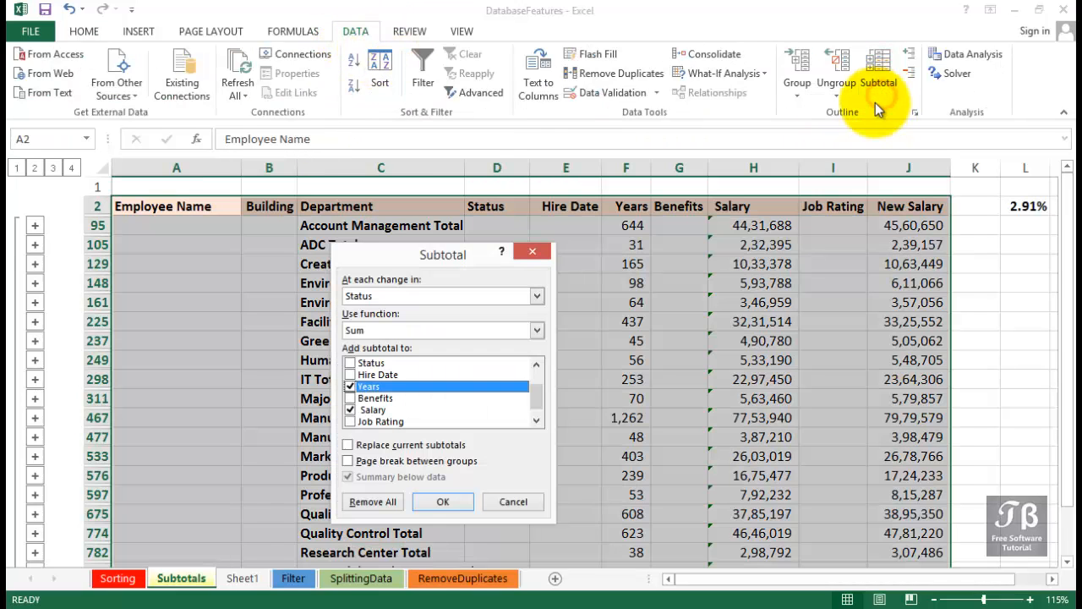
mouse_move(406, 461)
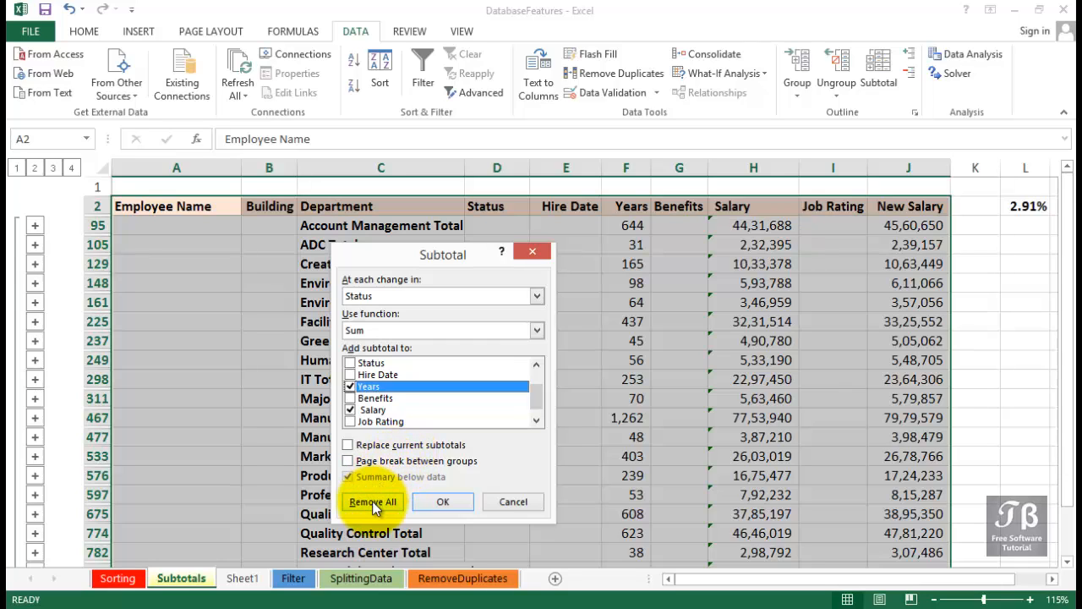
left_click(372, 501)
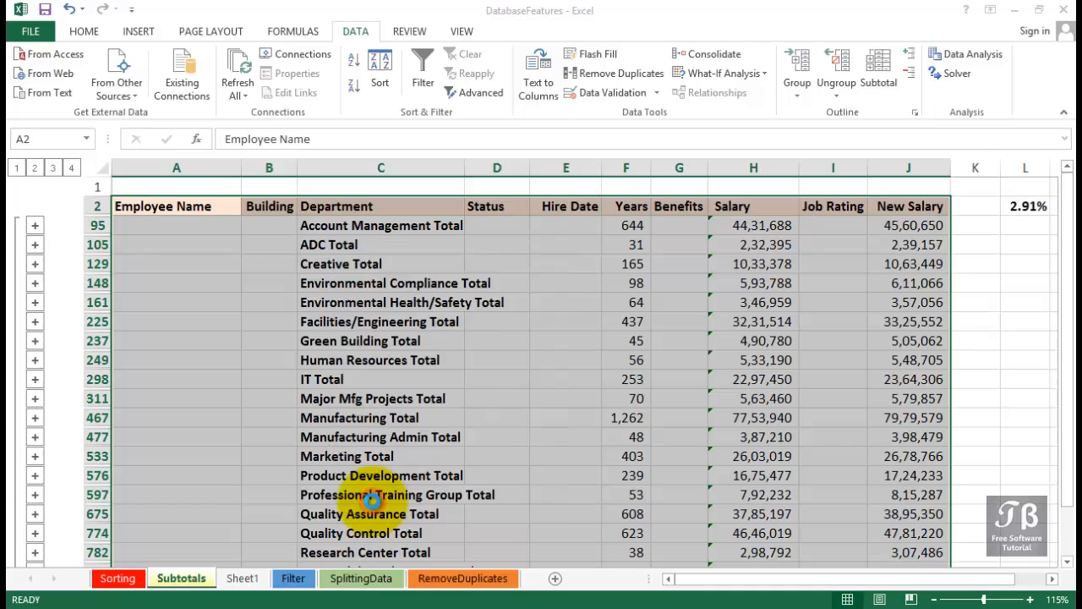